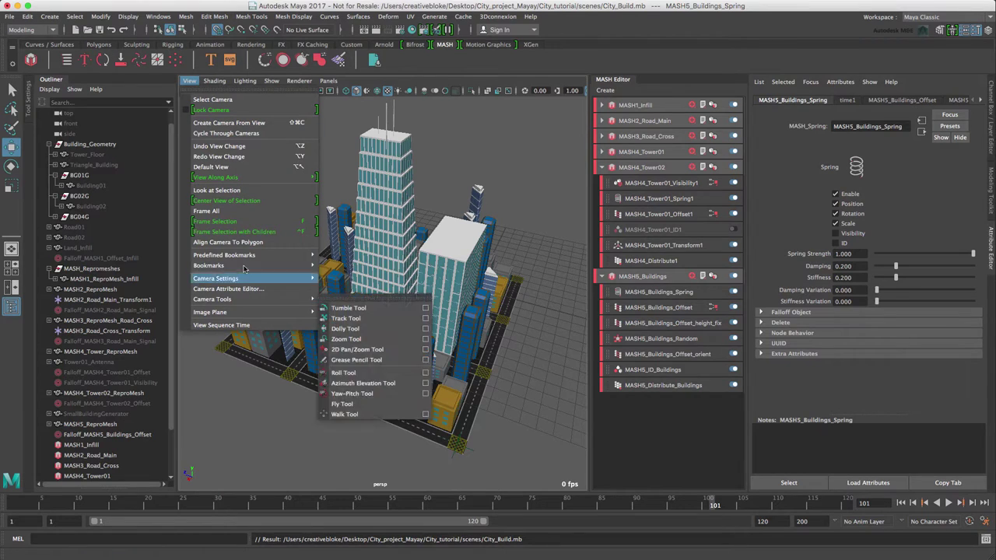
Turn on the perspective camera's Resolution Gate to frame the MASH city
click(216, 277)
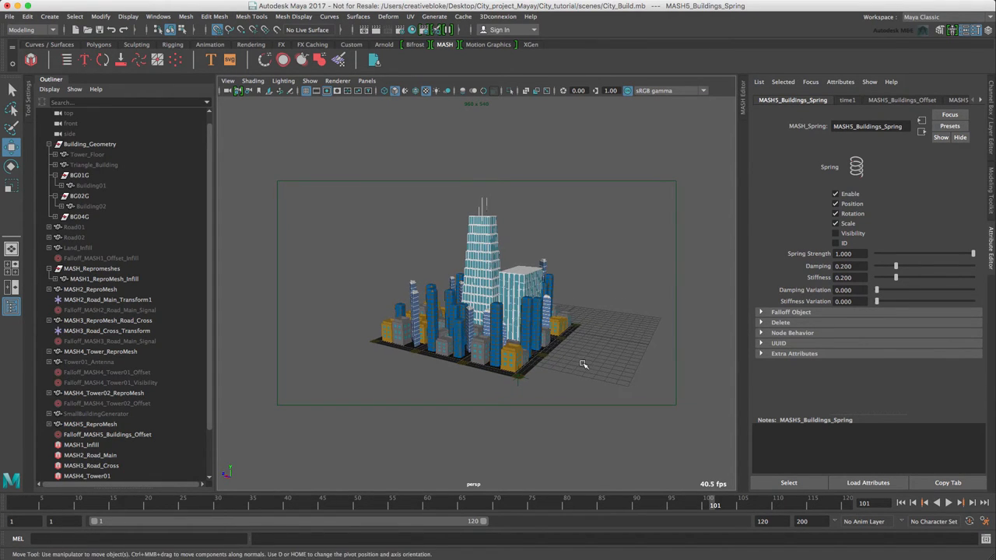
Enable Screen-space Ambient Occlusion and Multisampling Anti-aliasing in the Viewport 2.0 options
click(306, 90)
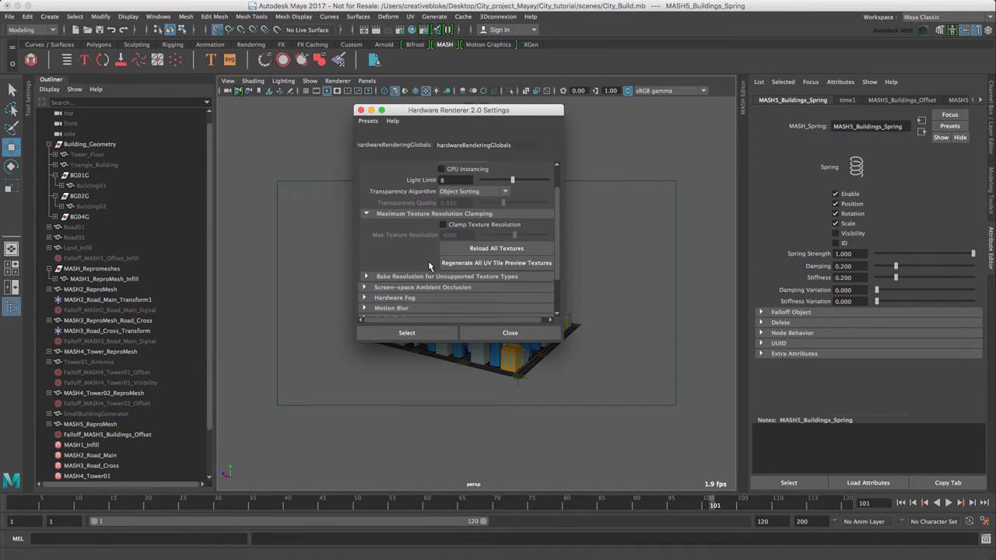
click(365, 257)
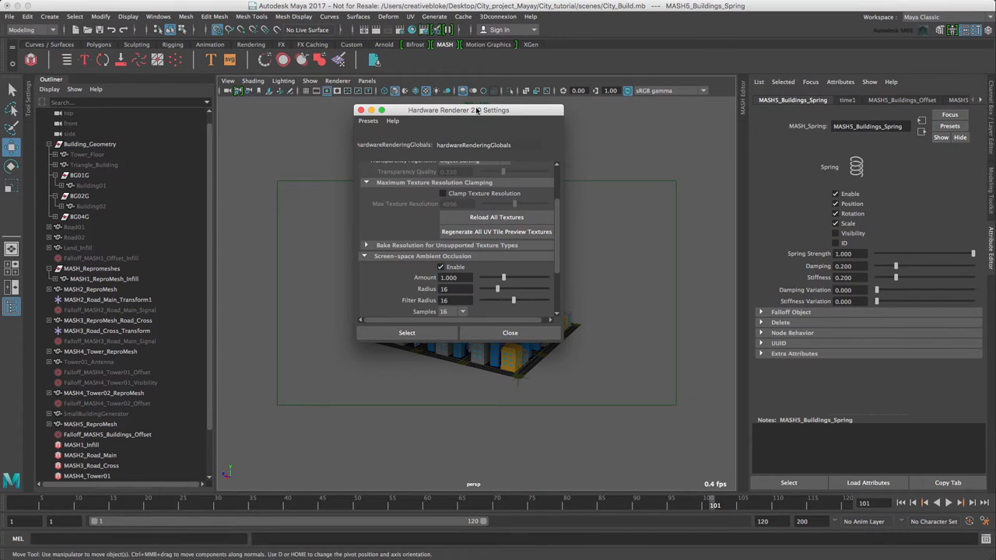
drag(458, 110, 807, 123)
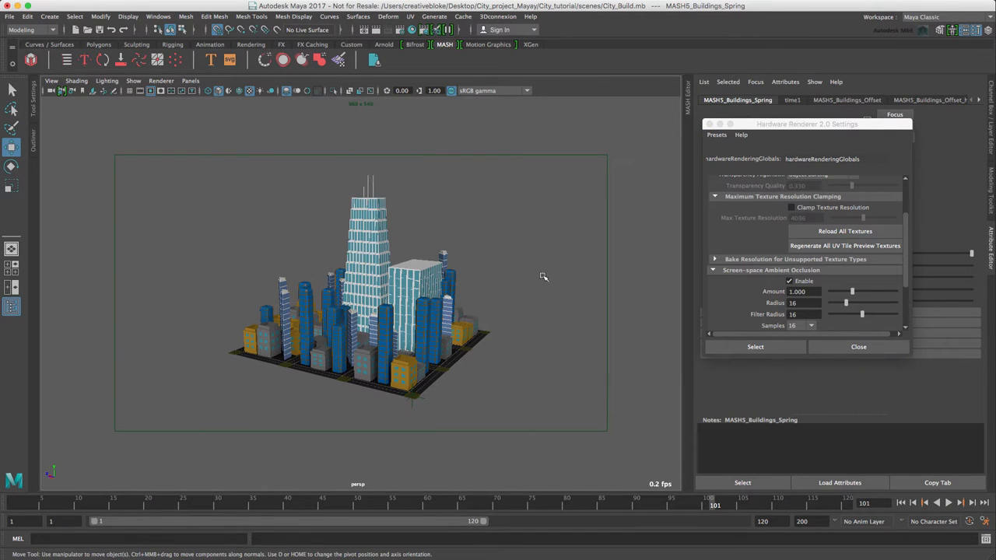
scroll(up, 3)
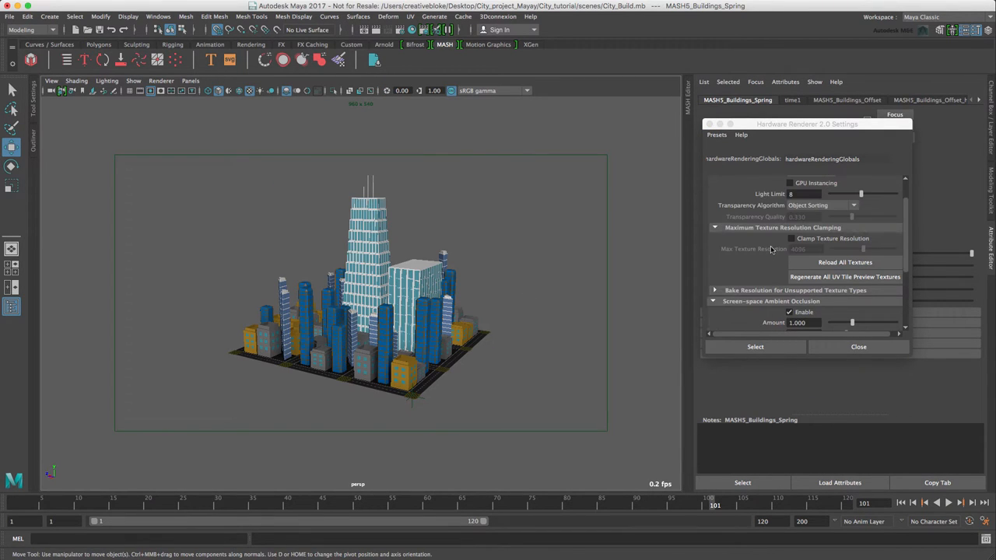
scroll(down, 3)
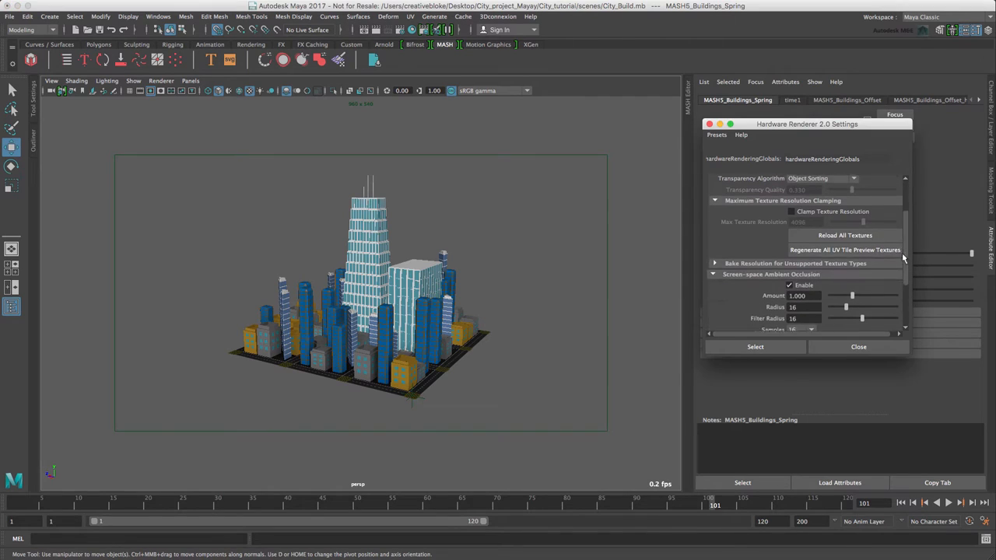
scroll(down, 3)
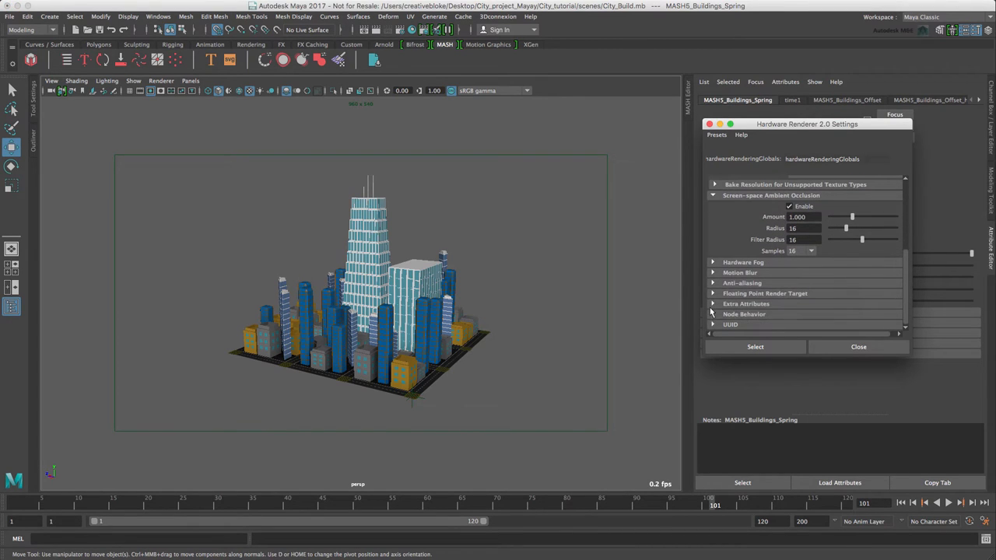
click(712, 282)
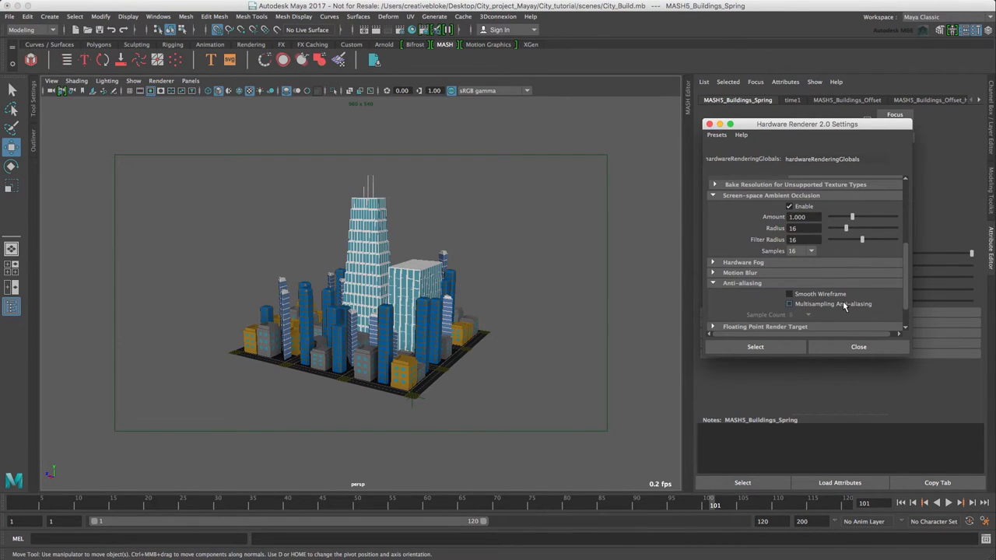
click(788, 303)
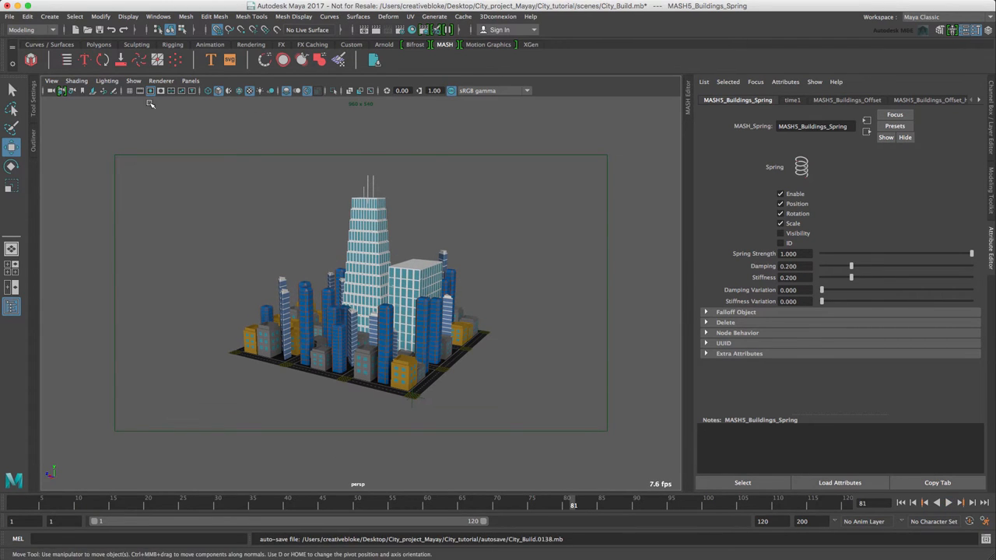
Enlarge the resolution gate to 1920 × 1080 from 960 × 540
click(133, 81)
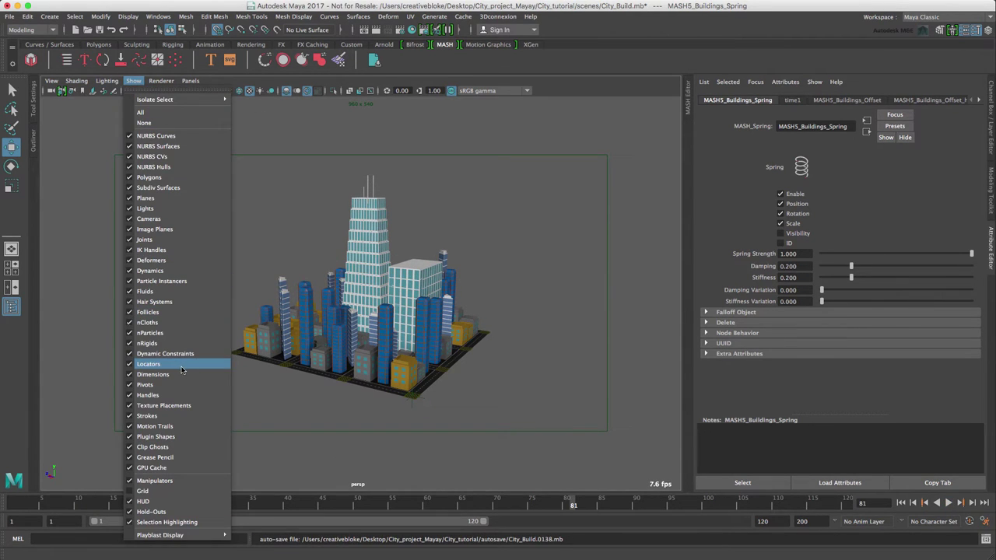
click(148, 363)
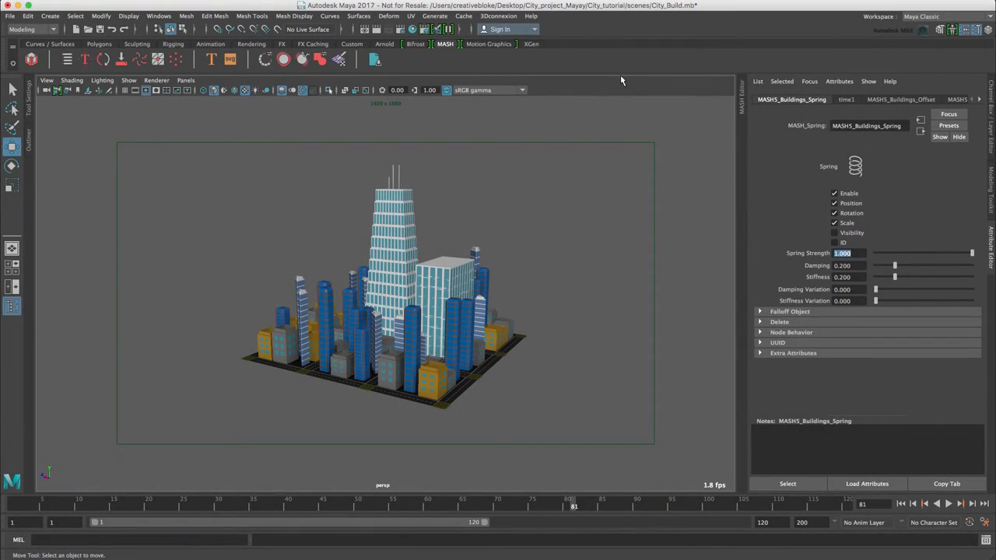
mouse_move(155, 117)
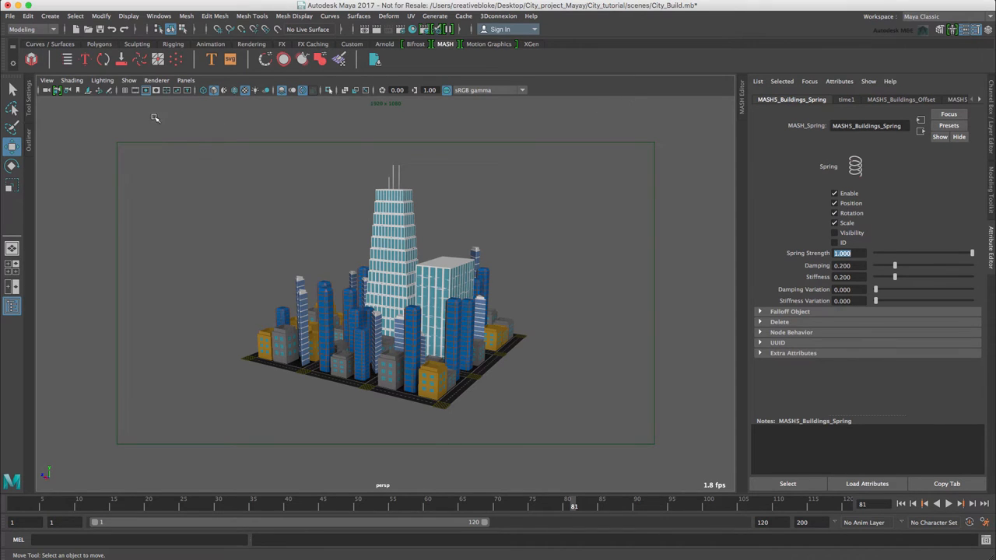
Switch the viewport to Use All Lights and create an ambient light
click(102, 80)
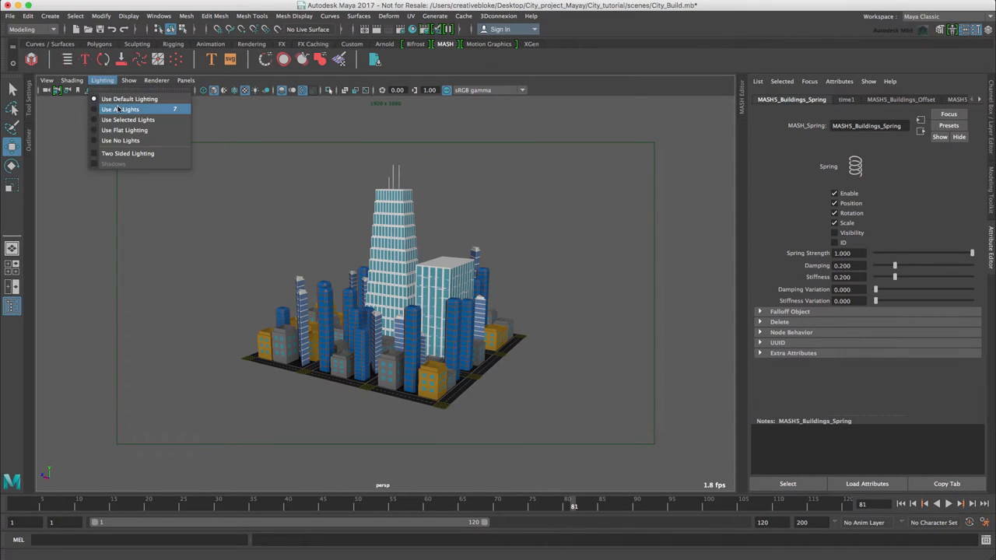
click(120, 109)
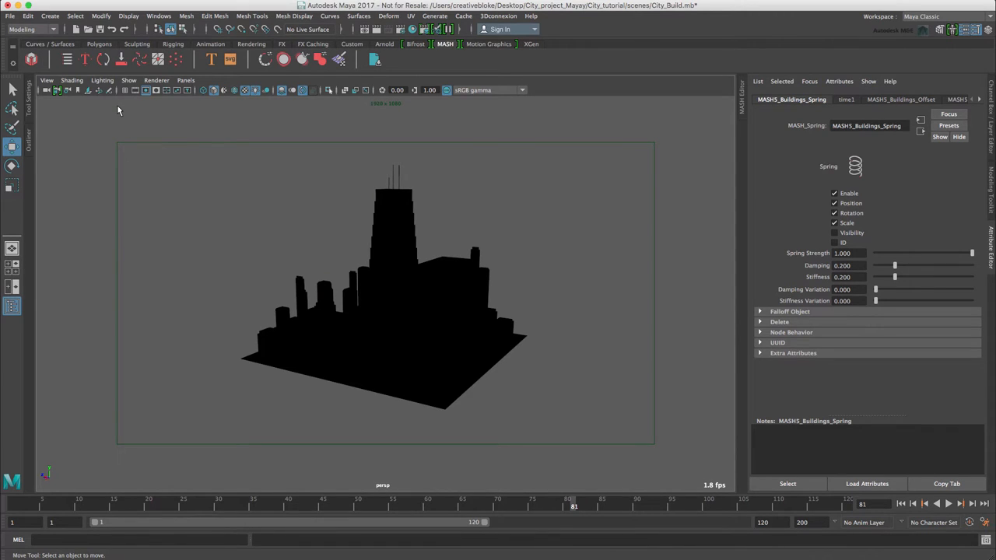
click(251, 43)
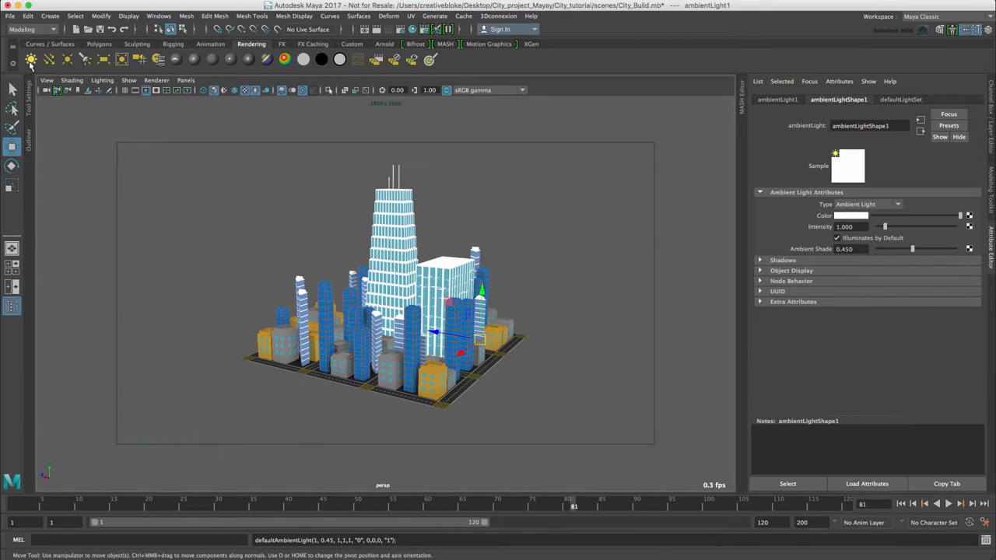
mouse_move(316, 230)
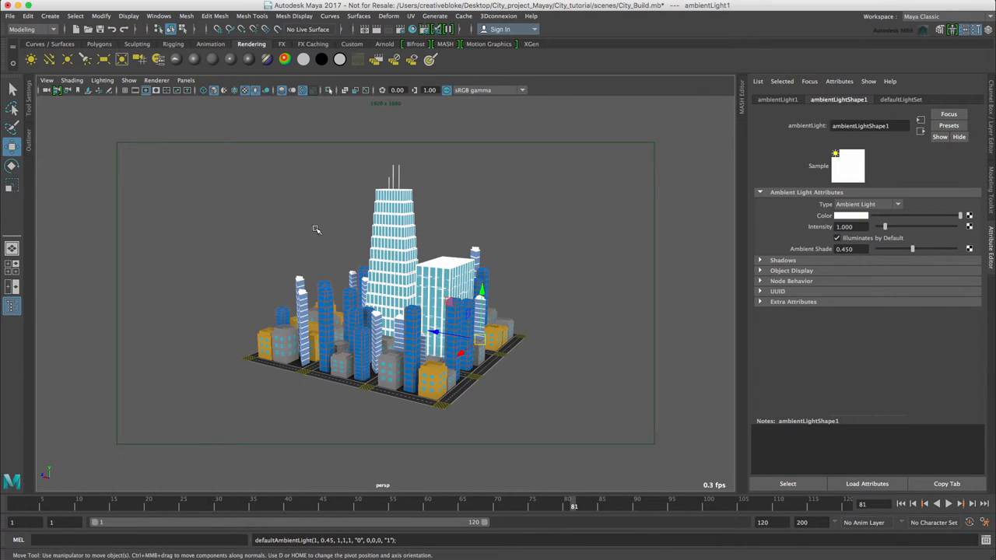
mouse_move(851, 220)
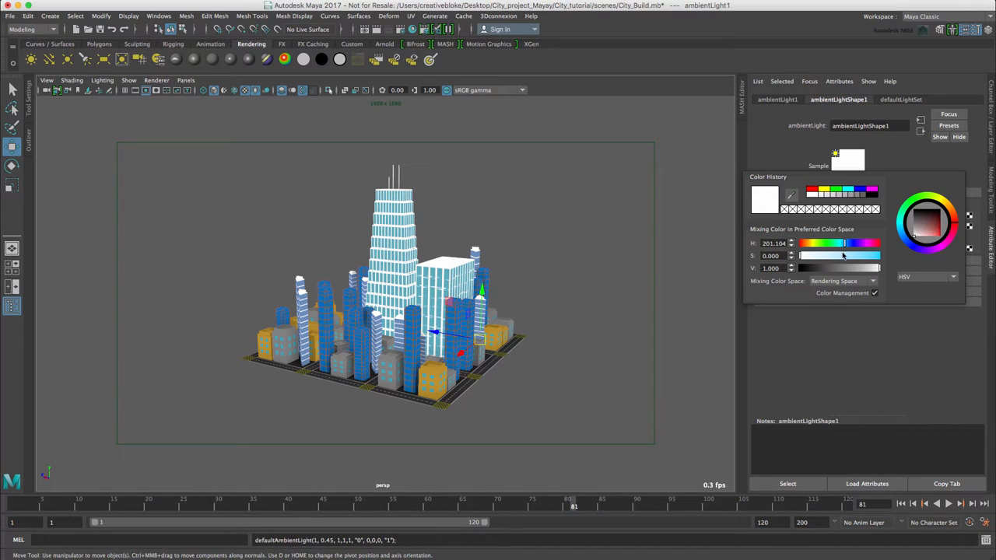
Tint the ambient light pale blue by adjusting its colour saturation and hue
click(926, 226)
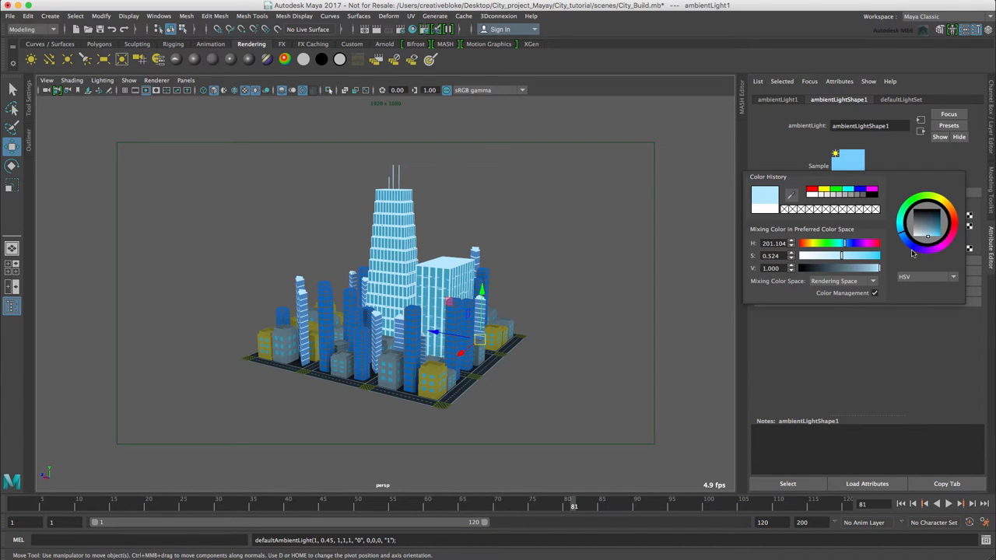
drag(852, 243, 840, 243)
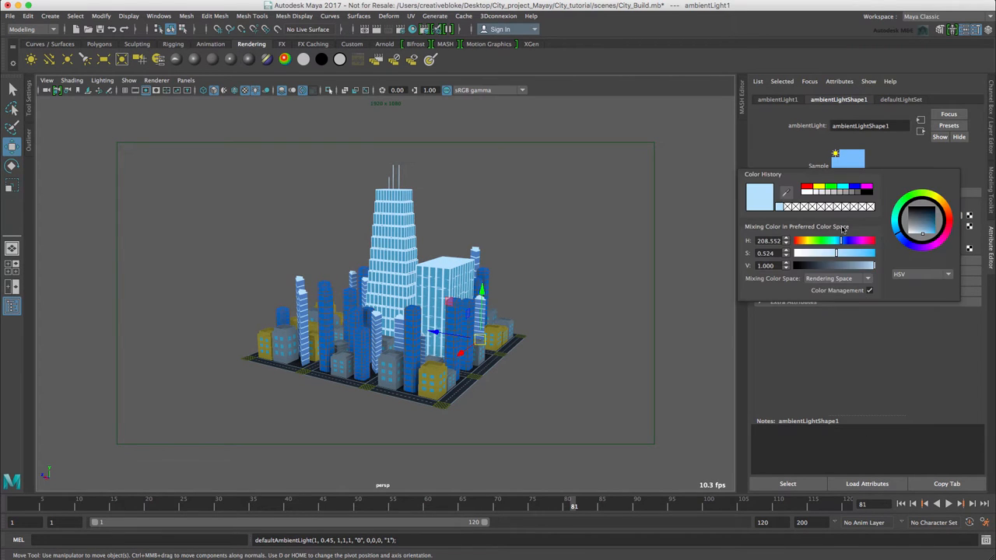
drag(840, 266, 855, 265)
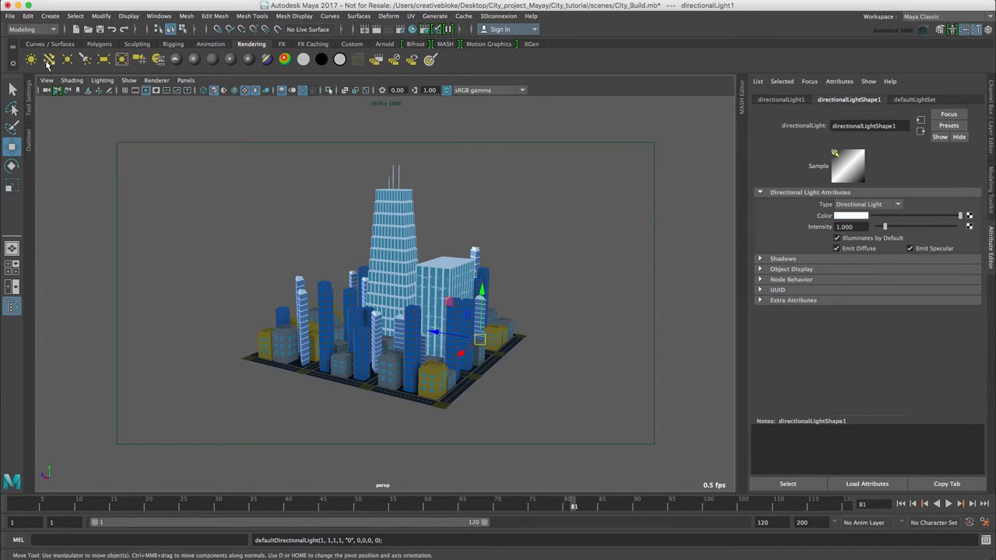
mouse_move(608, 153)
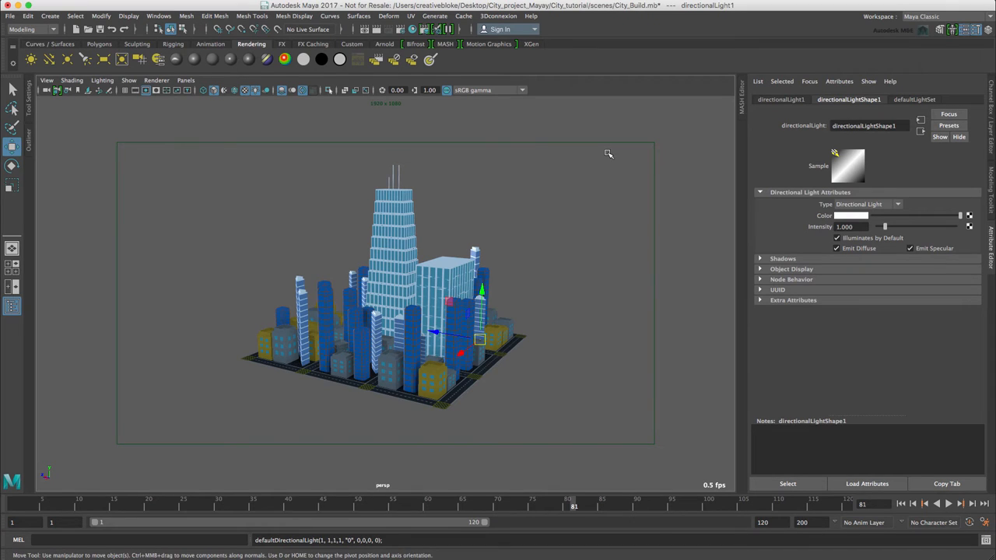
Move directionalLight1 up and right over the city, then rotate it to tilt downward
key(w)
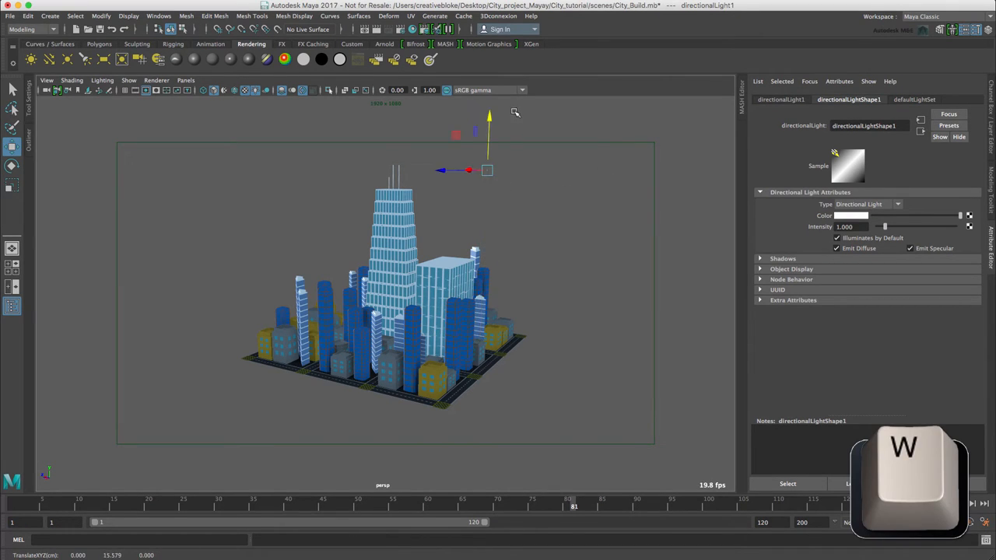
click(128, 80)
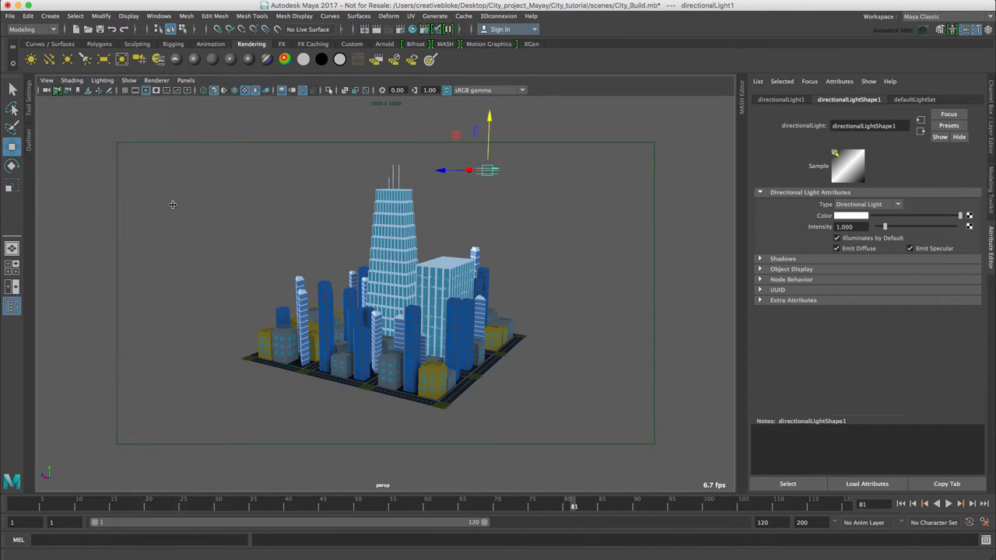
drag(488, 132, 504, 171)
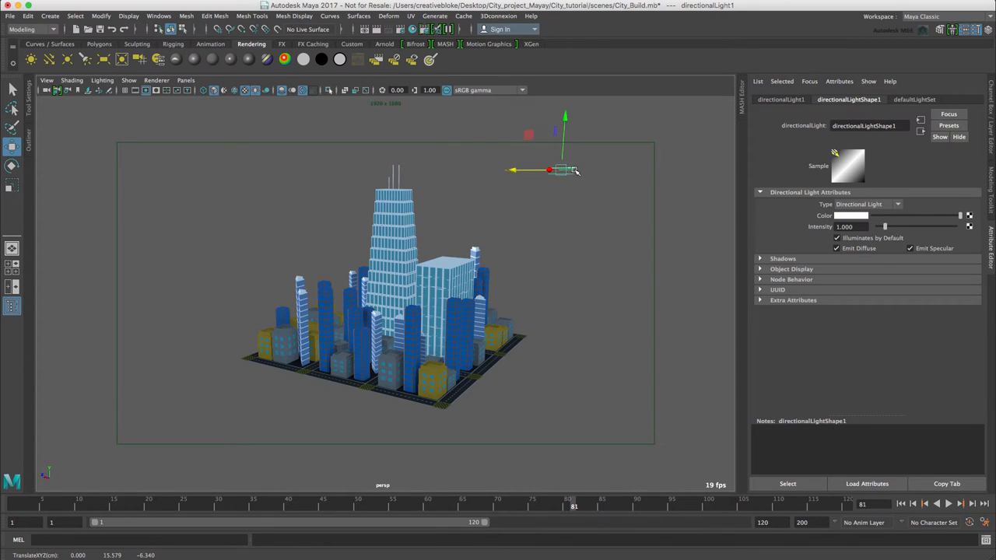
key(e)
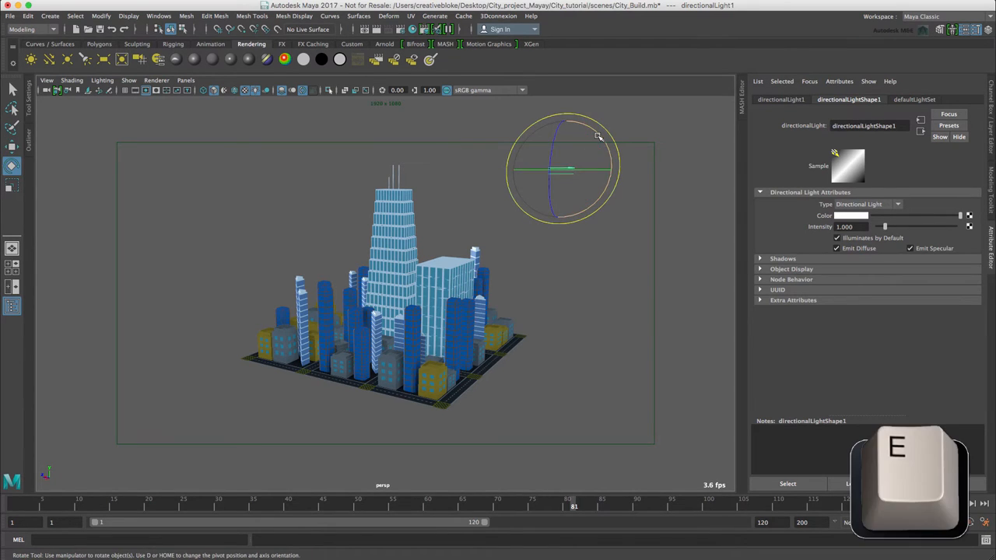
drag(599, 136, 544, 219)
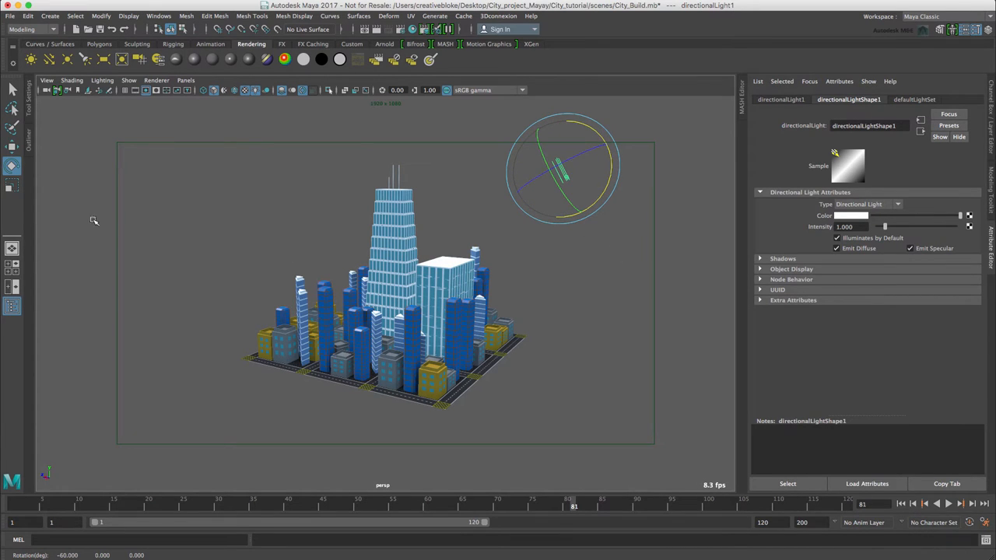
Light the view with all scene lights and enable Use Depth Map Shadows on the directional light
click(102, 80)
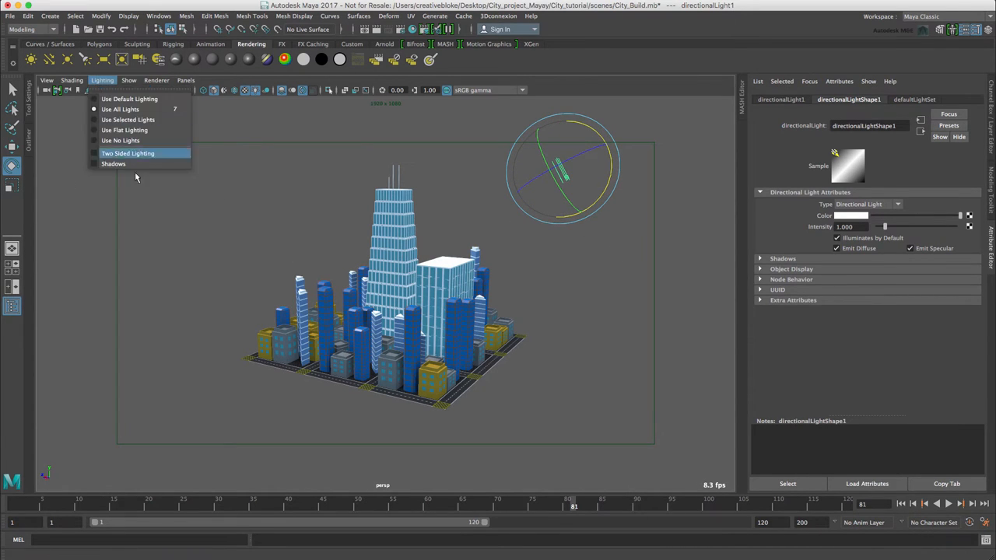
click(127, 154)
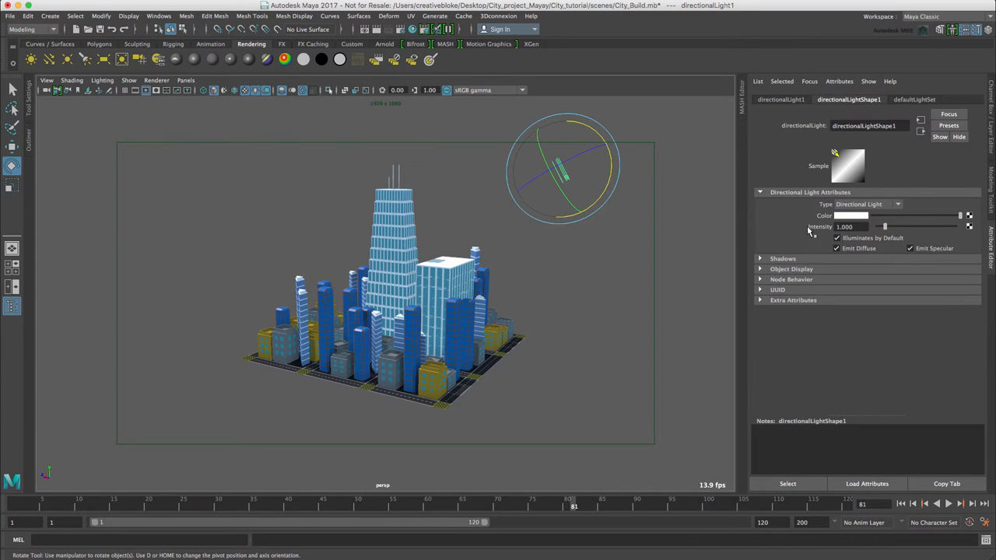
click(781, 258)
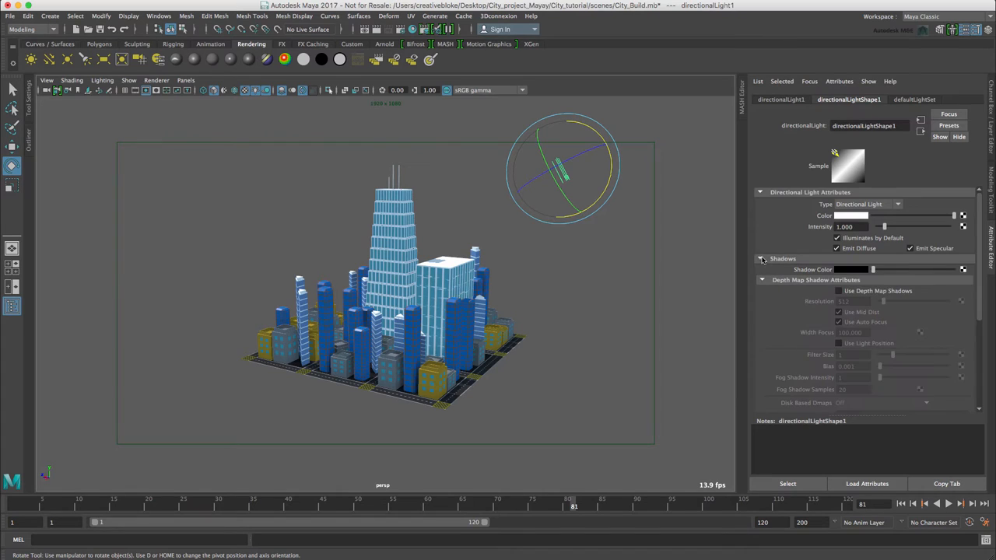
click(837, 291)
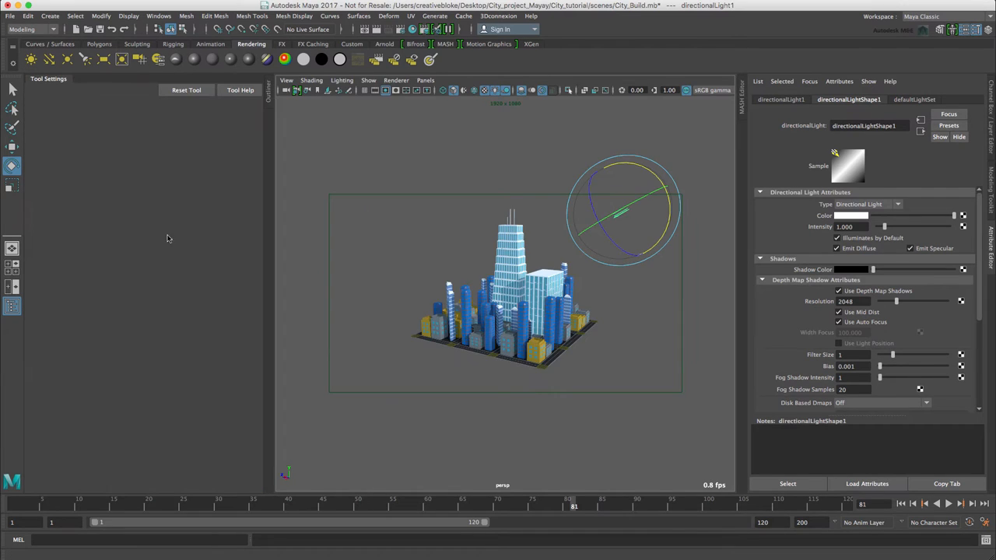
Rotate directionalLight1 to a new aiming angle and set its intensity to 1.5
click(12, 165)
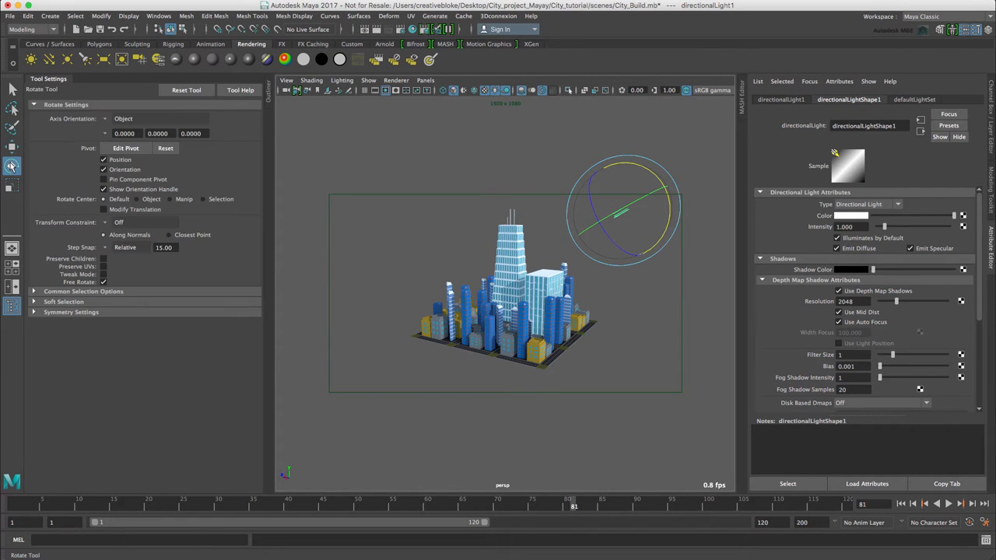
click(144, 247)
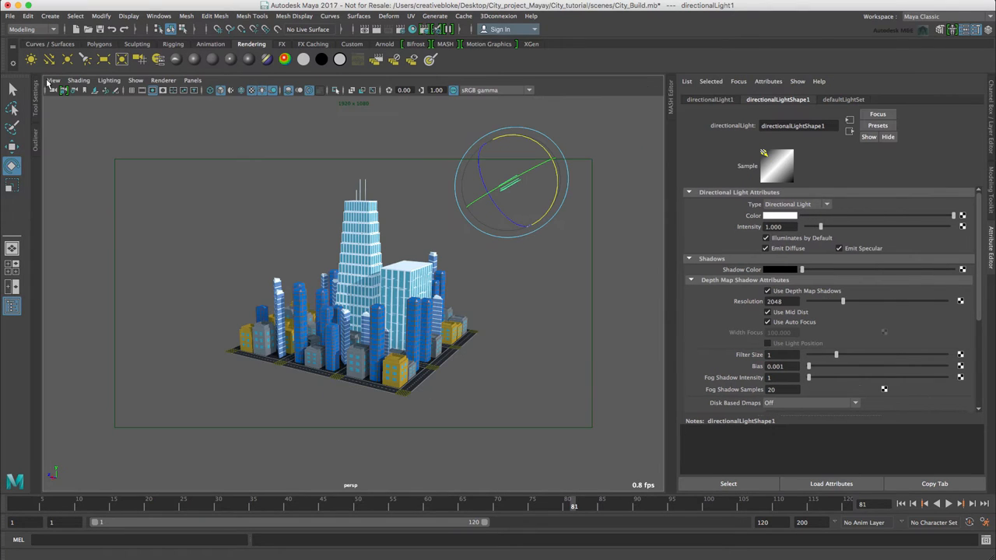
drag(506, 179, 556, 175)
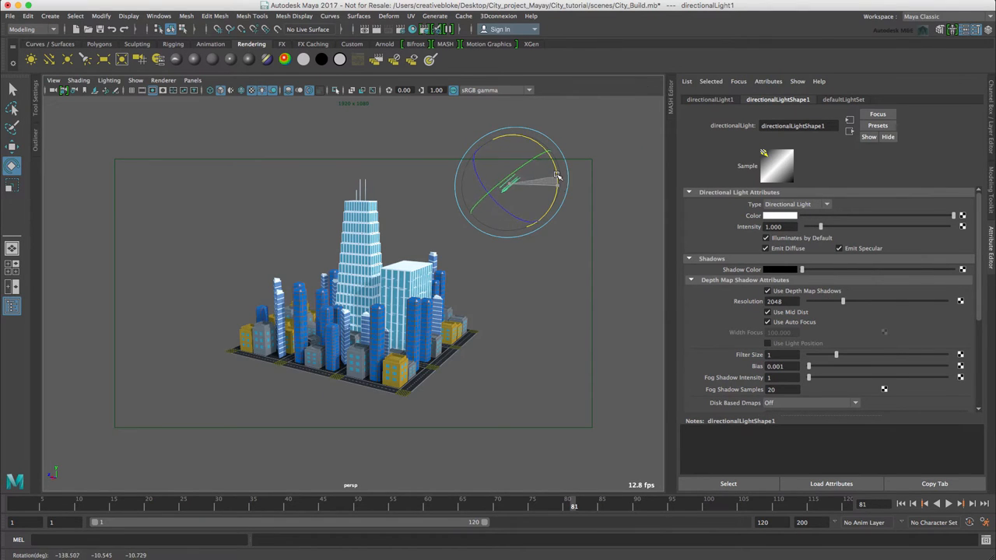
drag(556, 175, 505, 168)
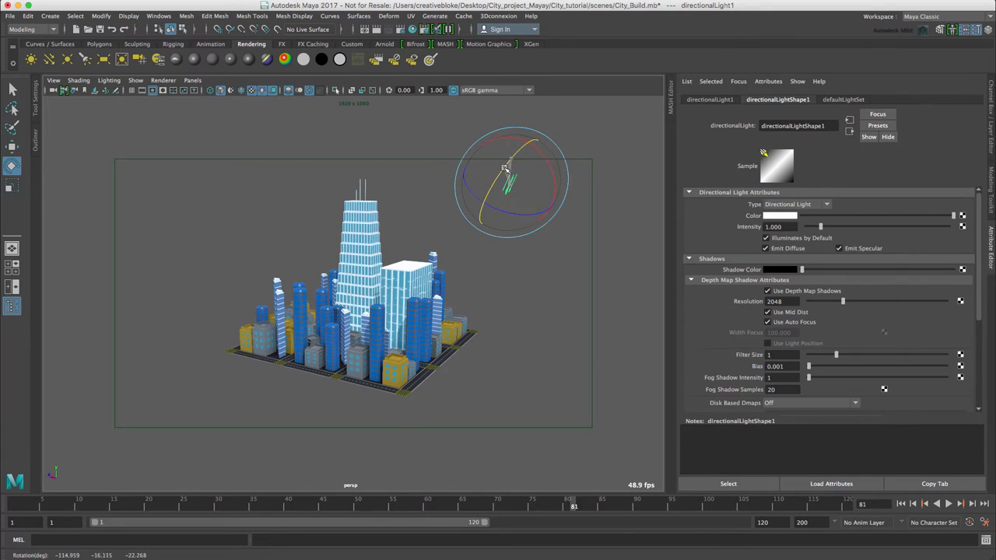
drag(505, 168, 524, 150)
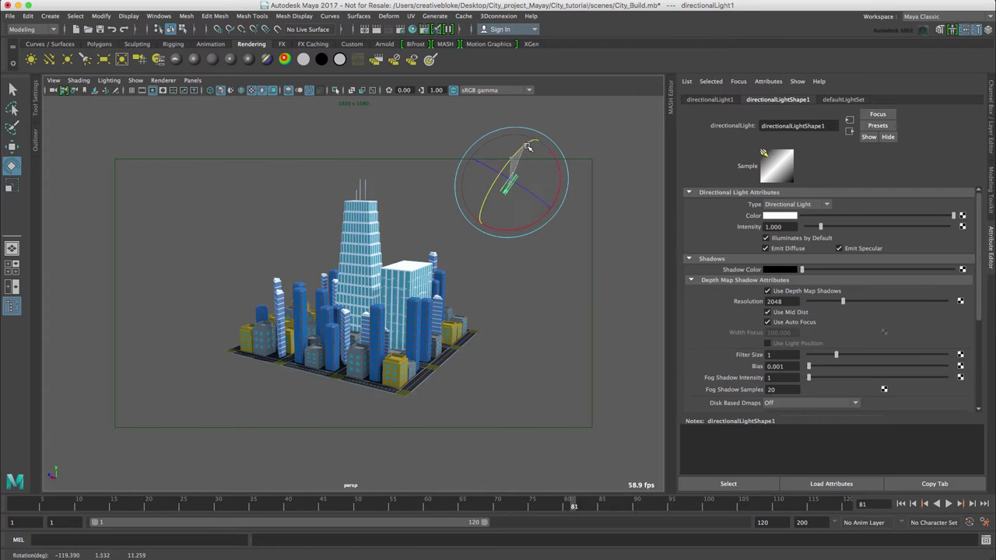
drag(527, 146, 544, 150)
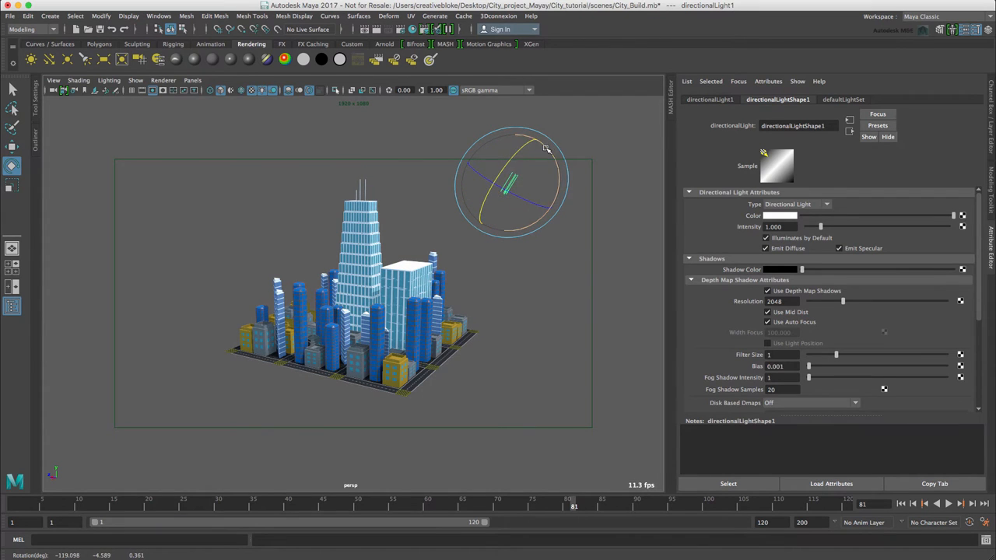
drag(544, 148, 554, 162)
text(2.000)
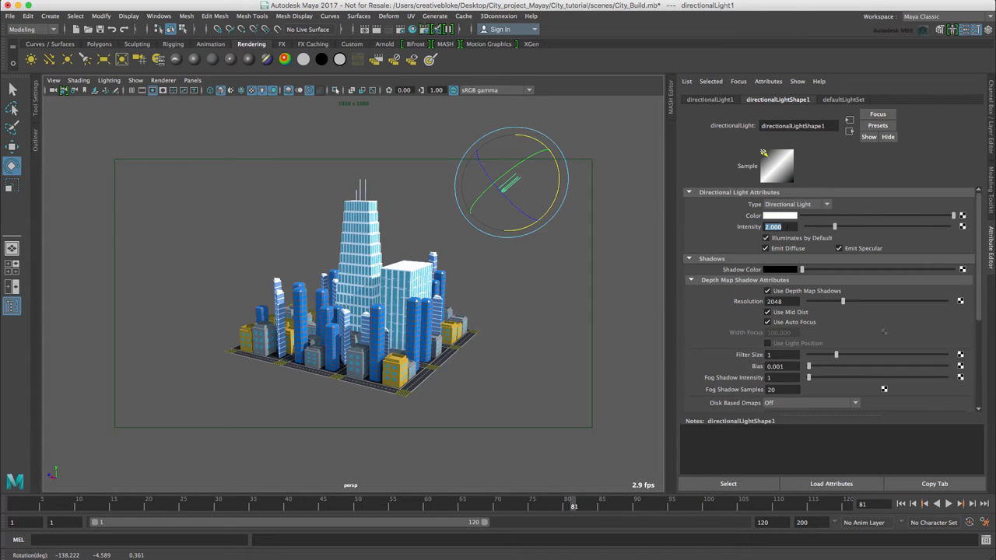
text(1.5)
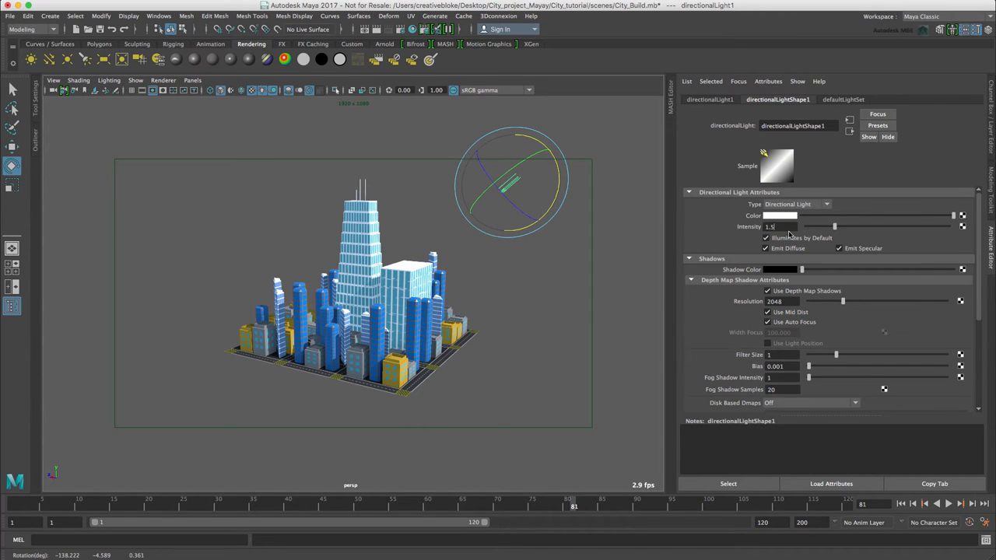
triple_click(781, 226)
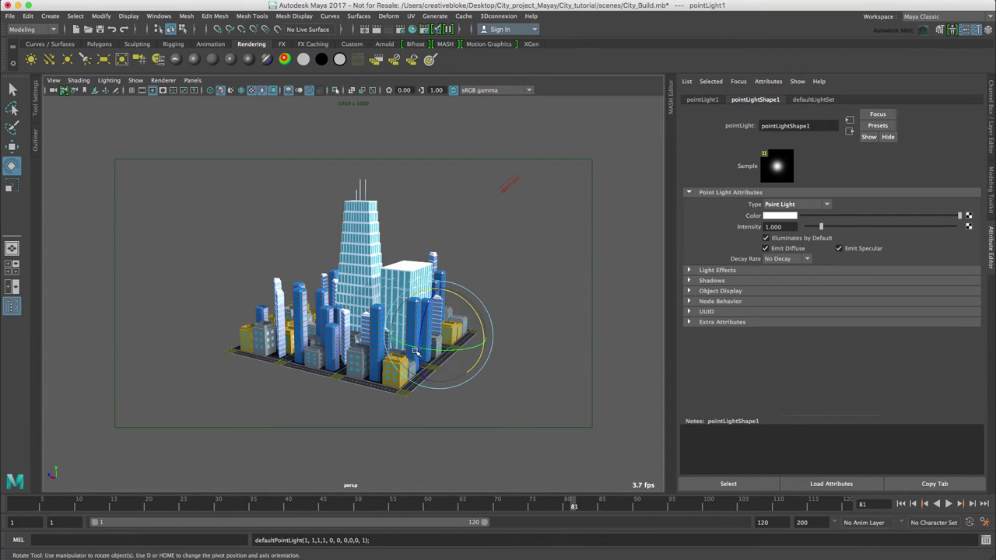
Raise the point light above the left side of the city and select its Intensity value
key(w)
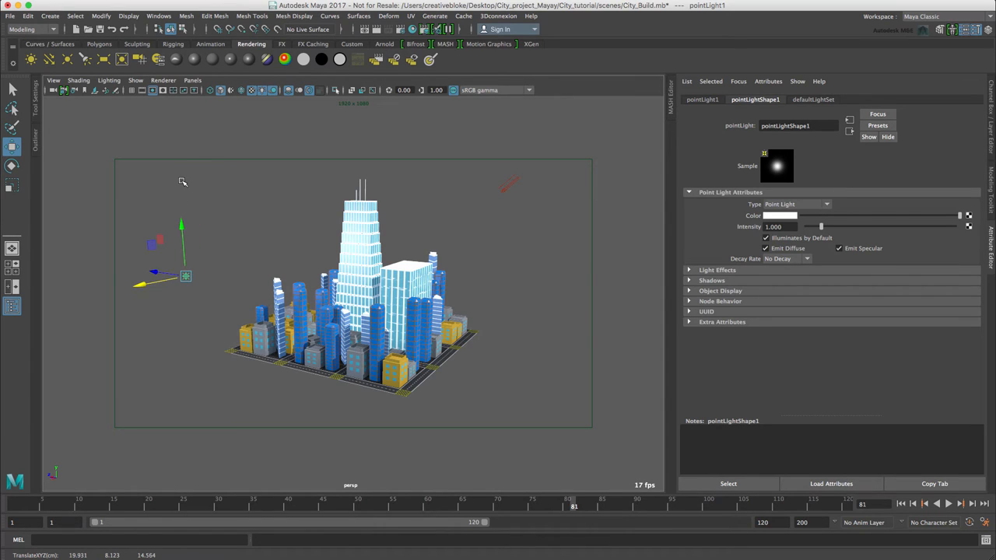
drag(181, 241, 182, 187)
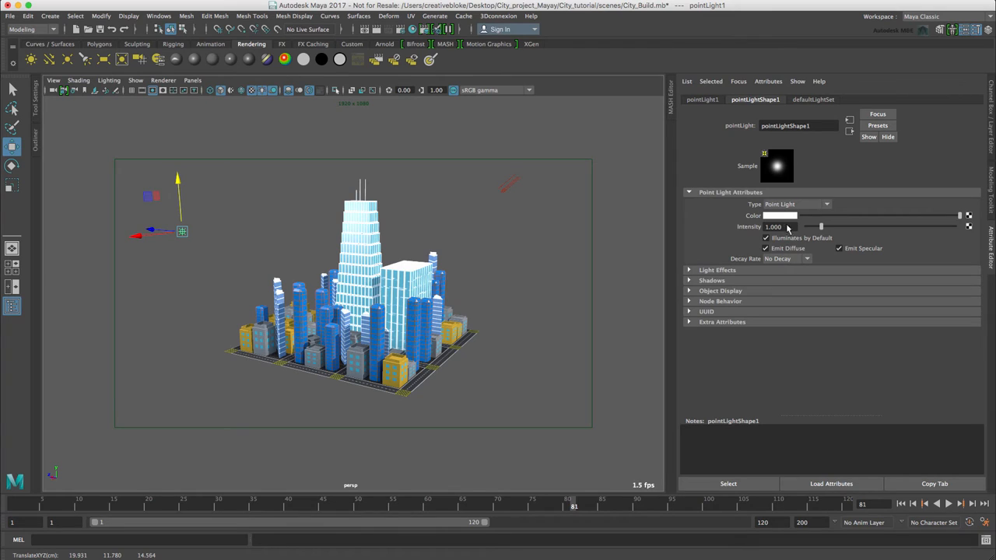
triple_click(772, 226)
text(0.400)
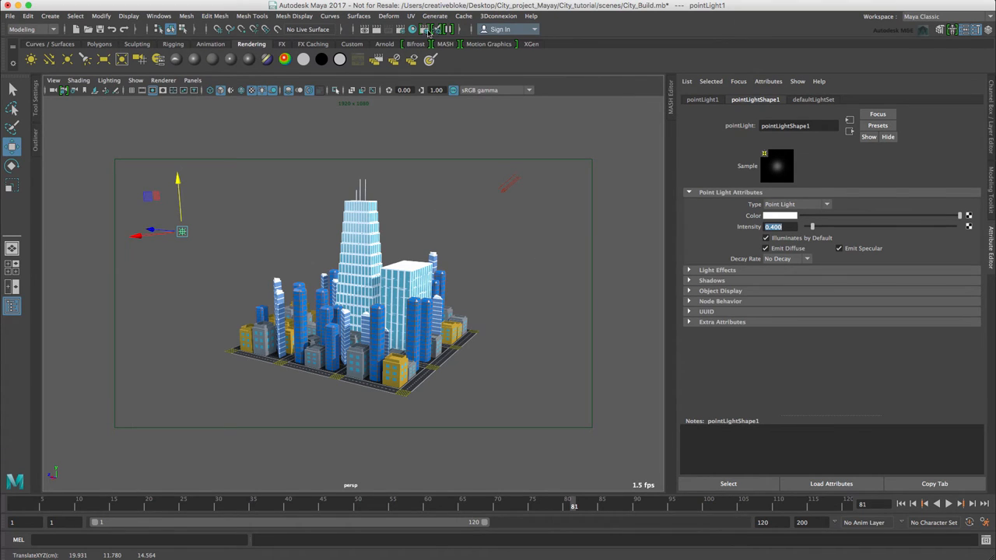
mouse_move(425, 29)
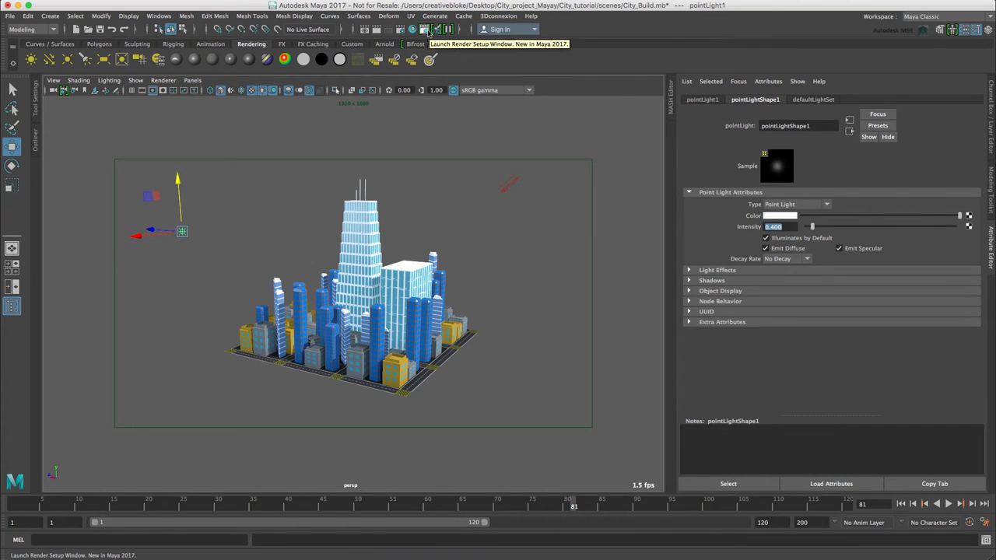
mouse_move(23, 89)
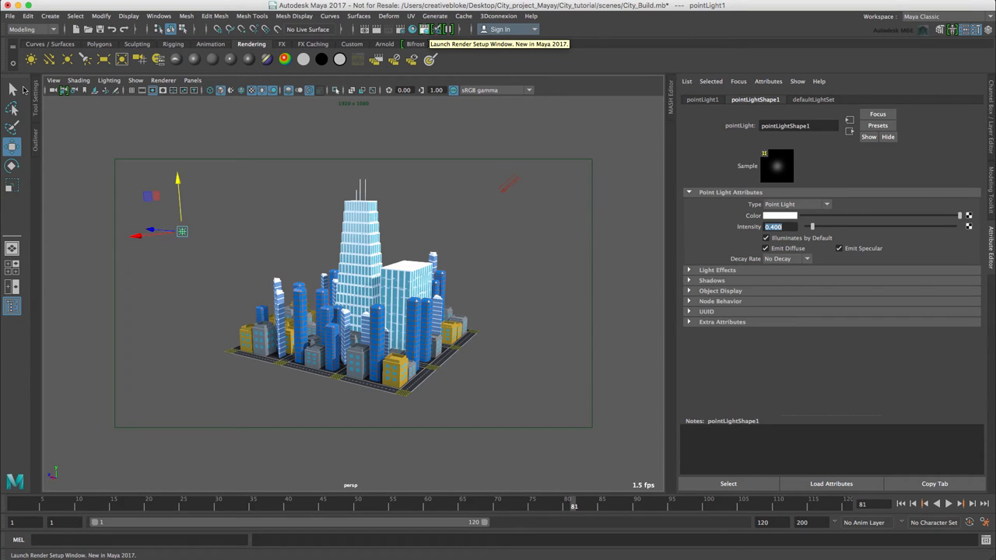
Switch to the Rendering menu set, move Render Settings aside, and re-toggle Apply Output Transform
click(31, 28)
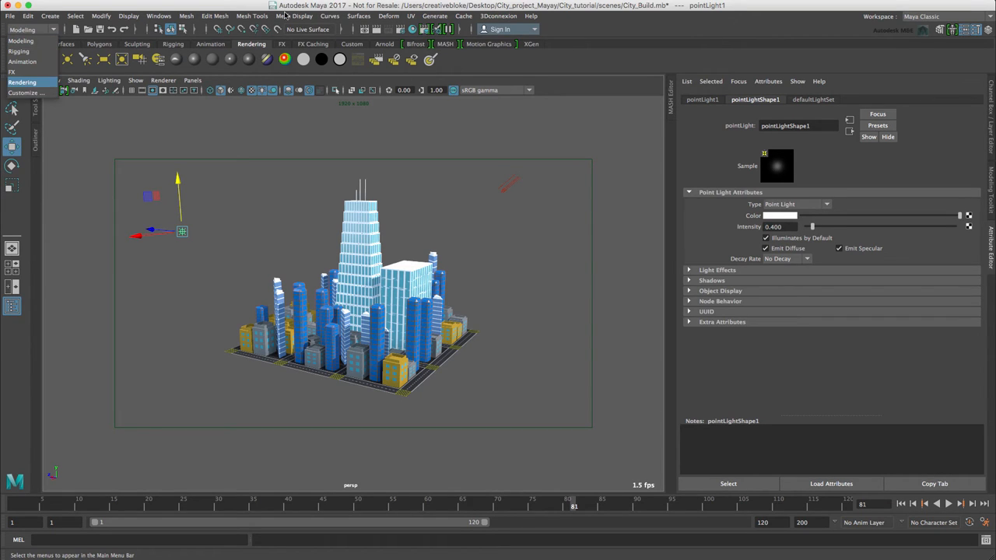
click(279, 15)
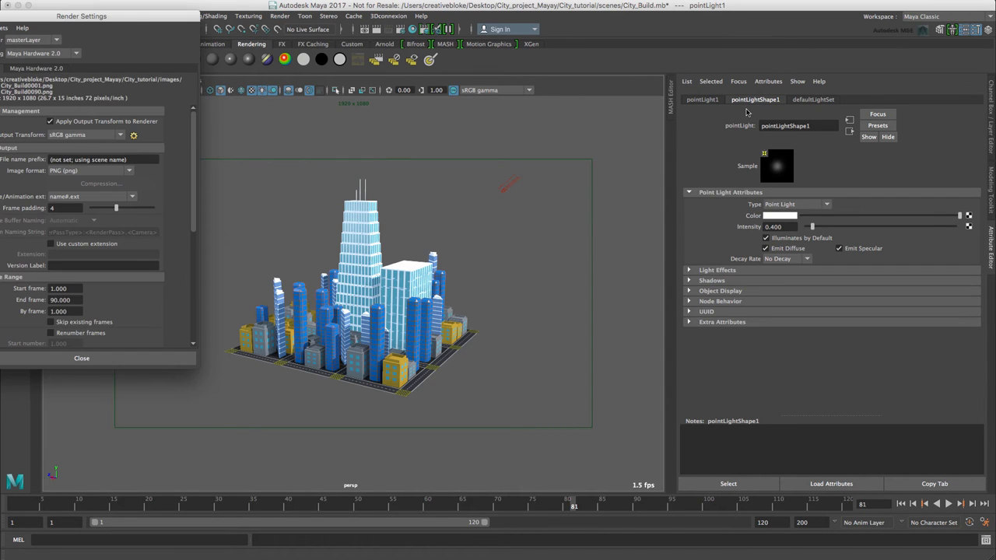
drag(81, 15, 724, 107)
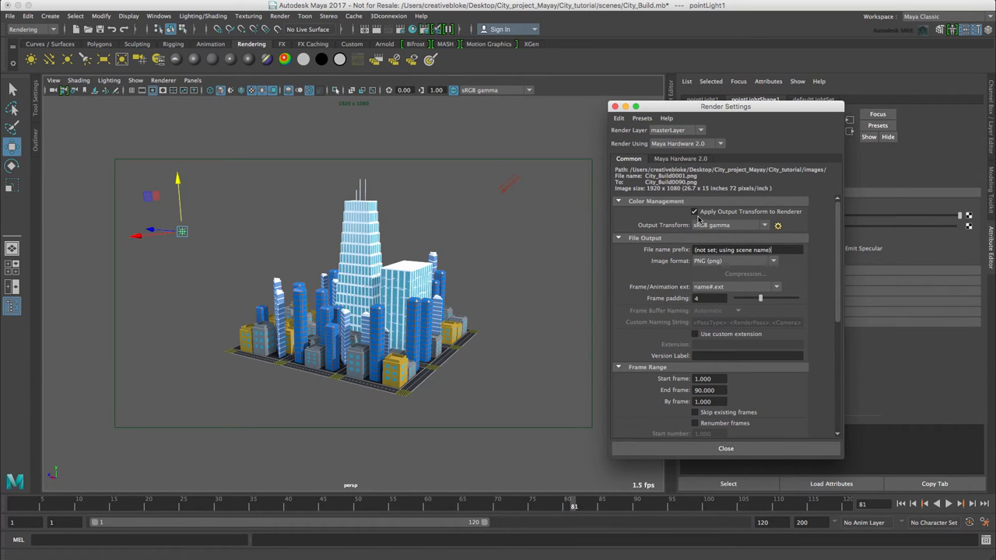
mouse_move(713, 219)
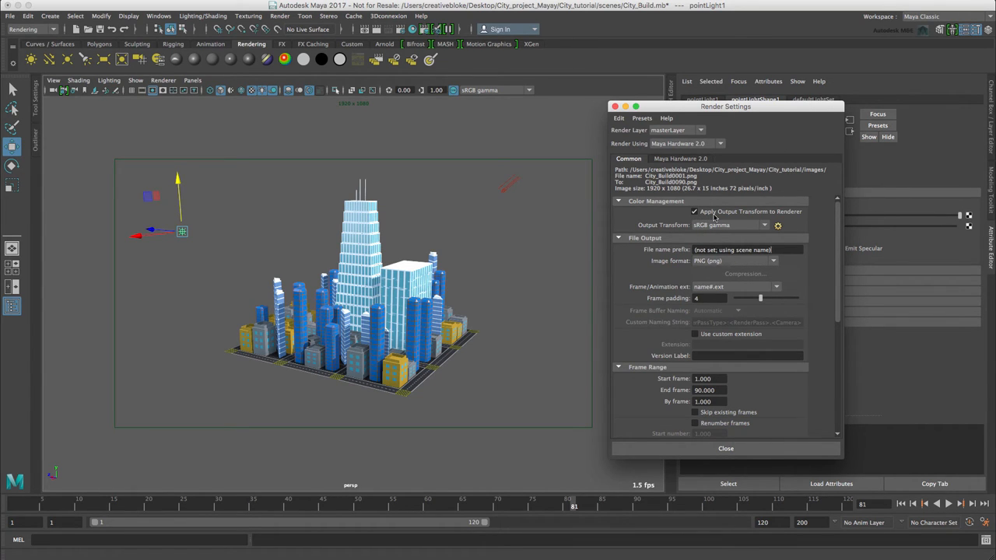
click(693, 211)
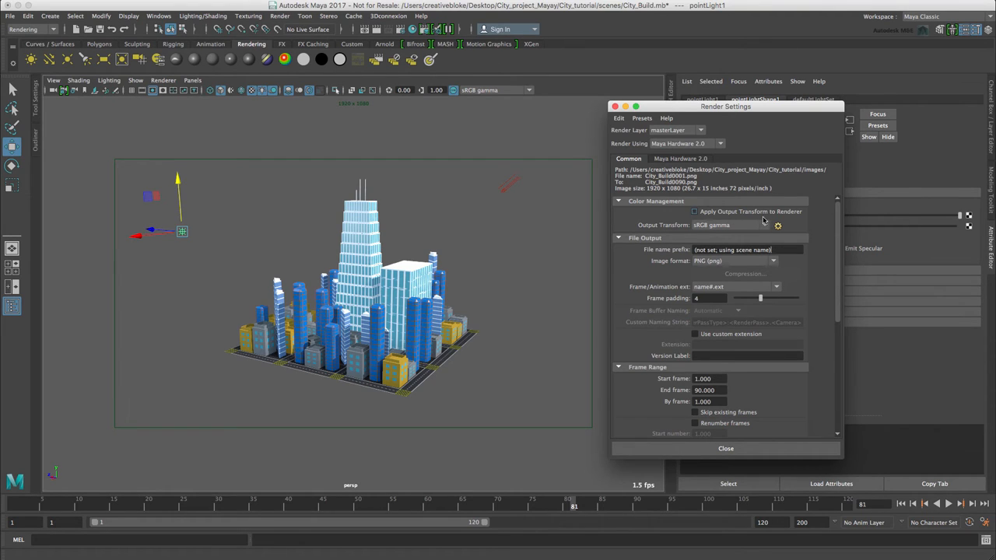
click(693, 212)
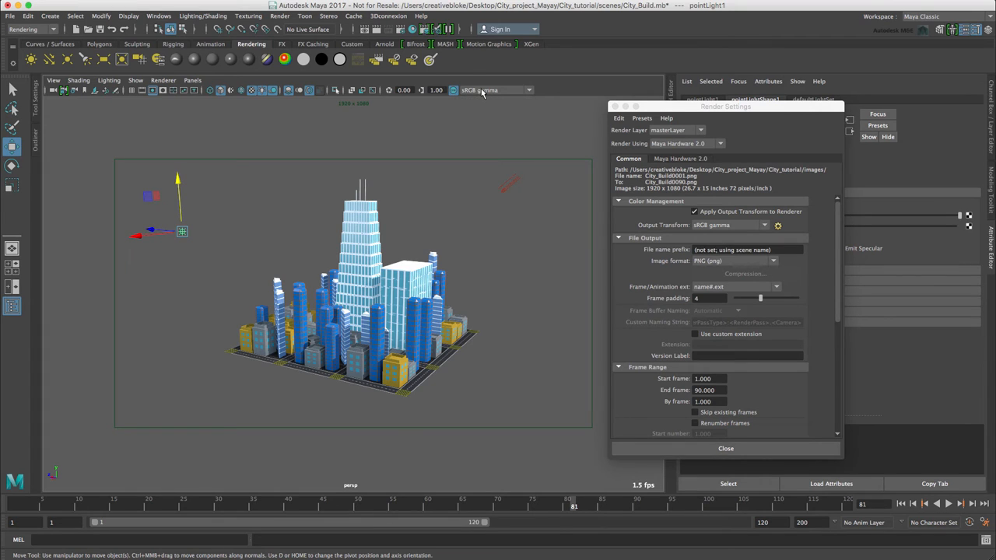
mouse_move(486, 97)
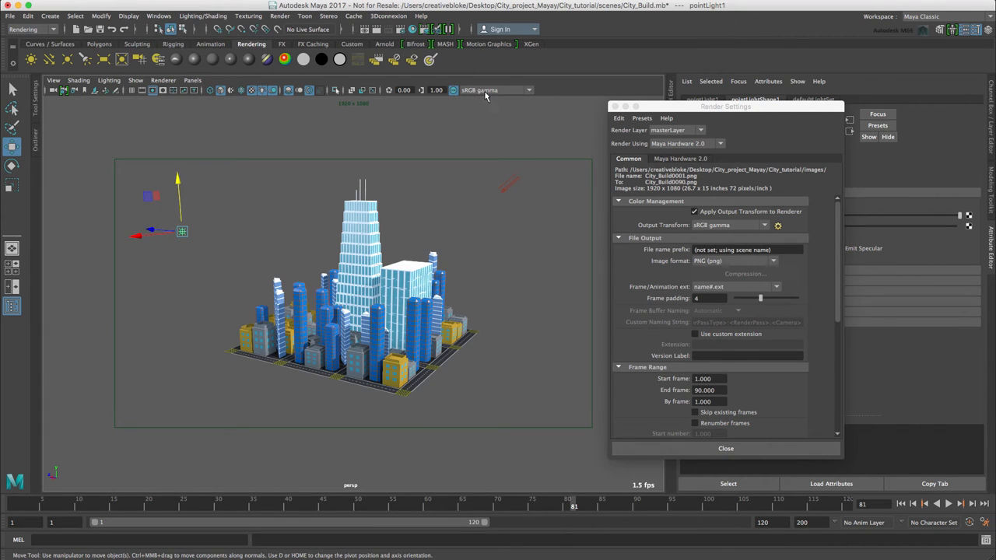
Keep PNG output with name#.ext naming for frames 1–90, then play the city animation
click(772, 260)
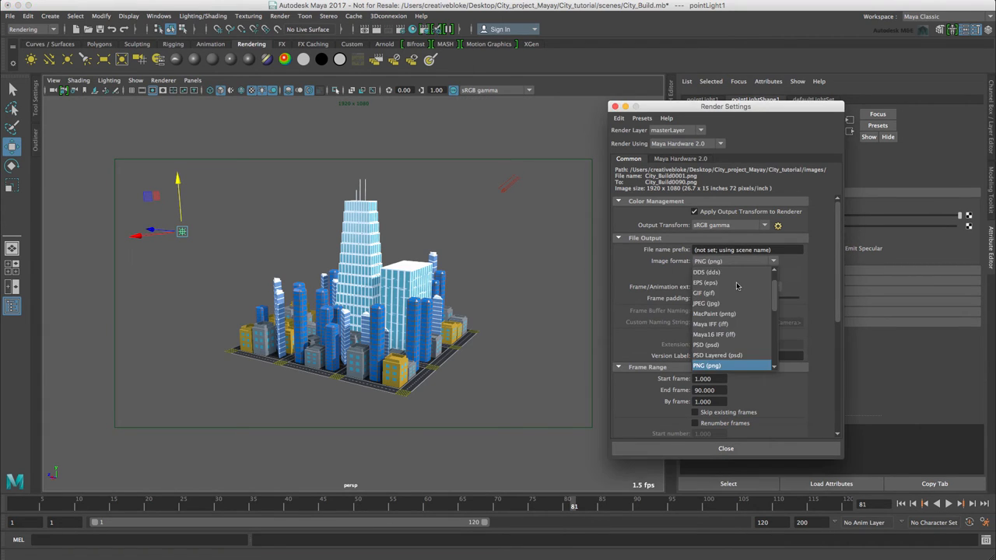
click(705, 365)
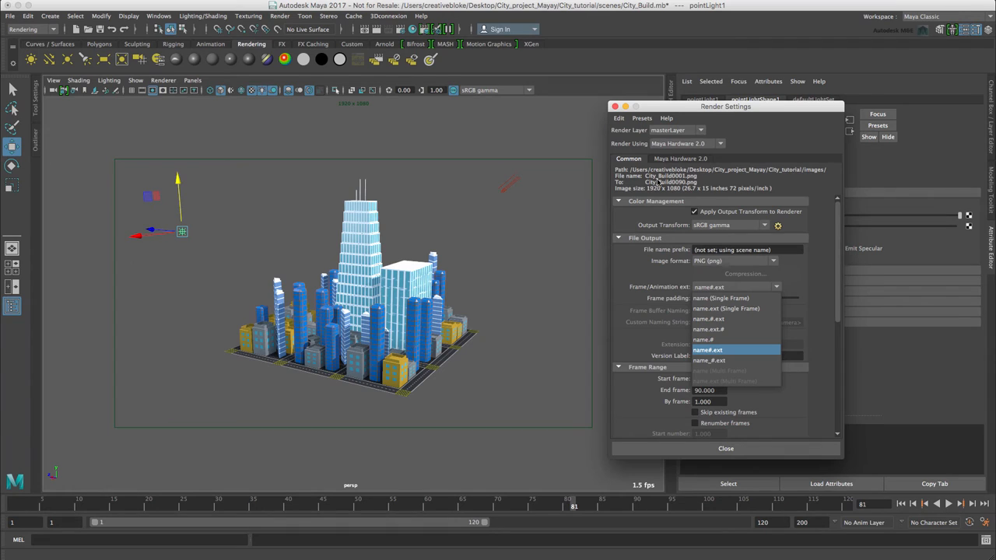
click(707, 350)
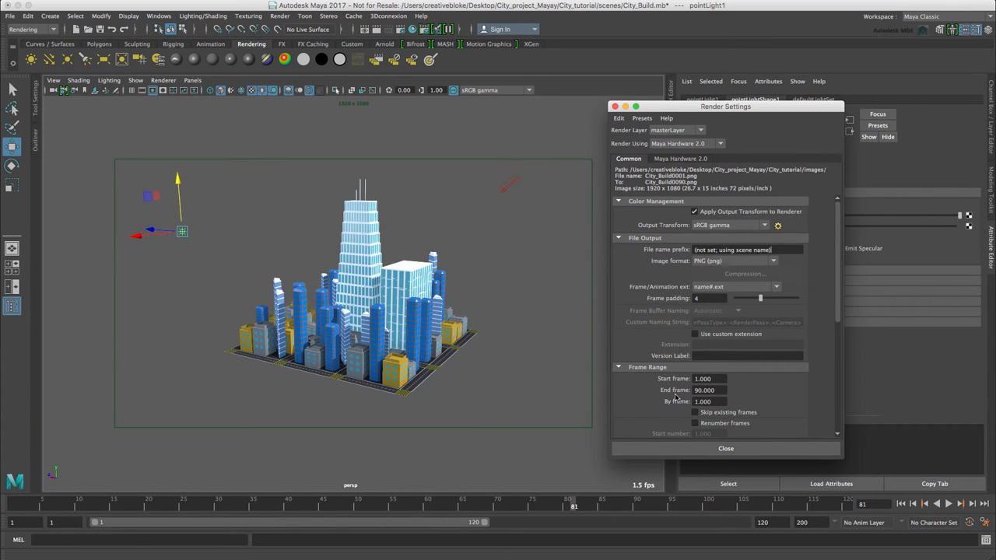
mouse_move(715, 396)
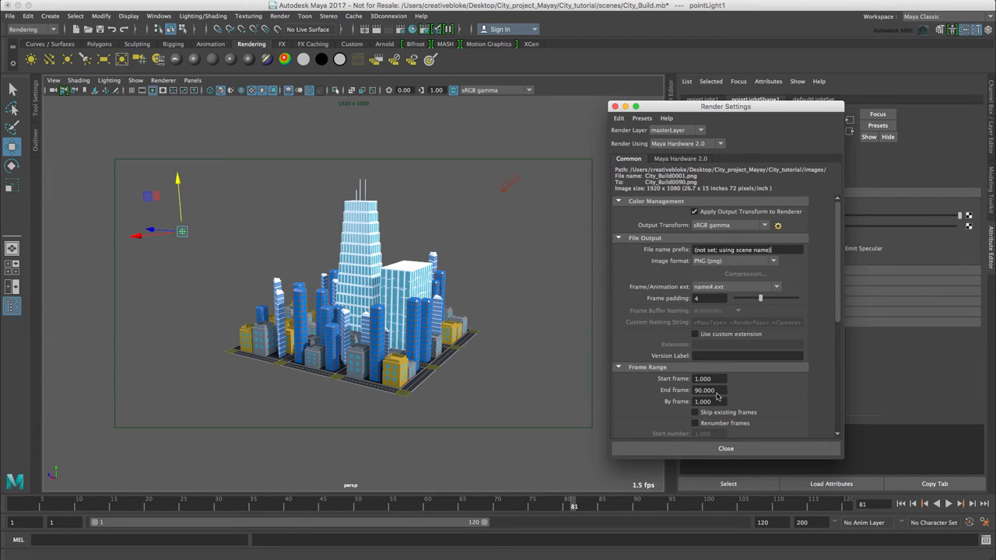
mouse_move(715, 397)
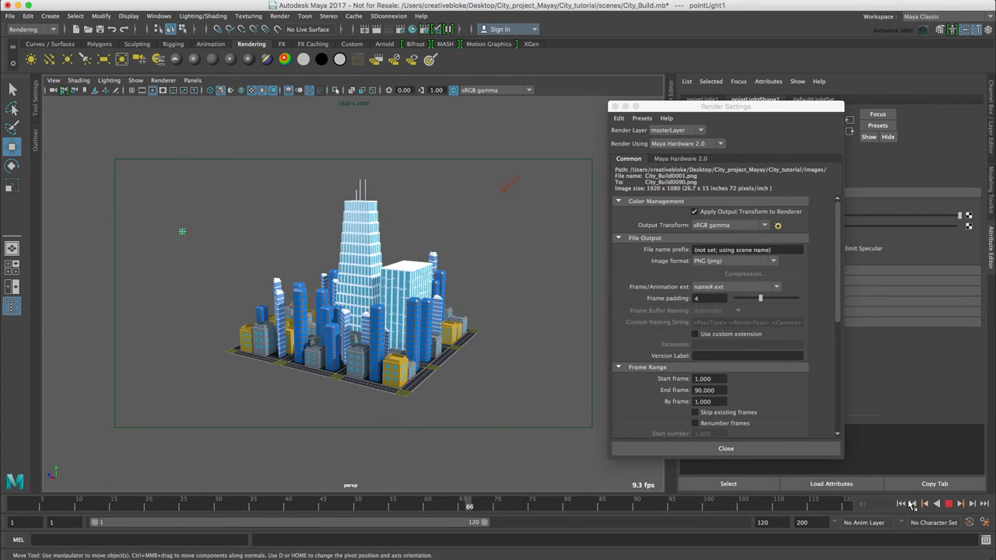
click(948, 503)
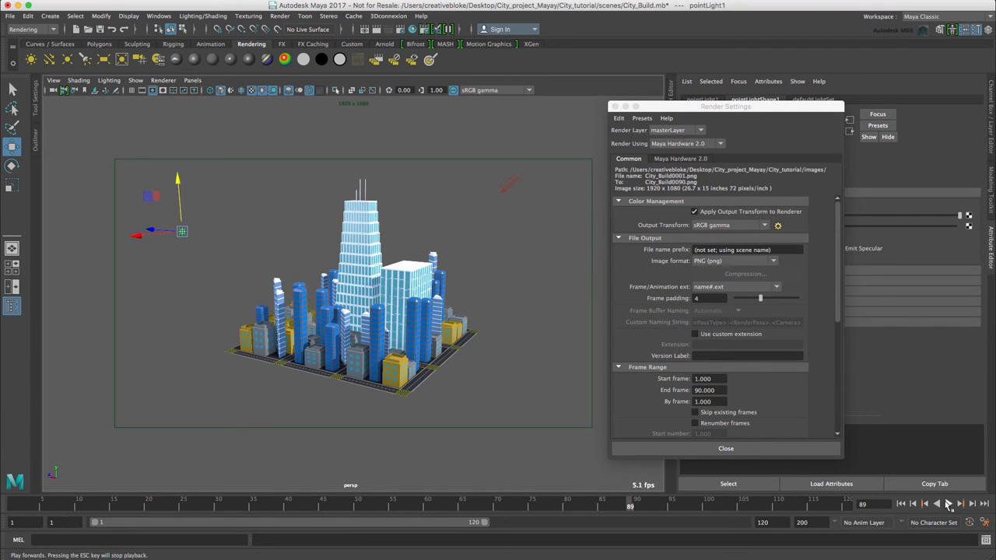
mouse_move(844, 395)
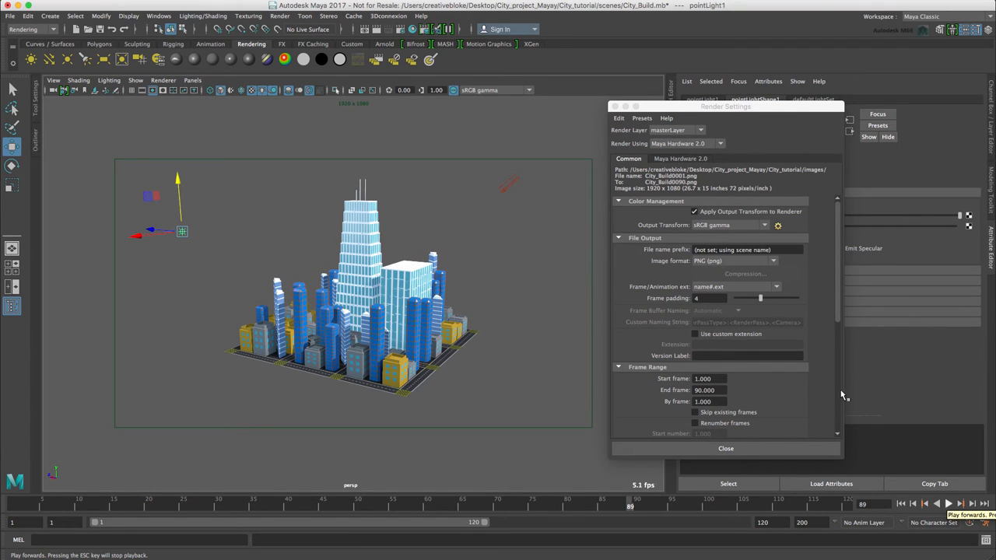
Check the HD 1080 image size and start a Batch Render of the city animation
scroll(down, 3)
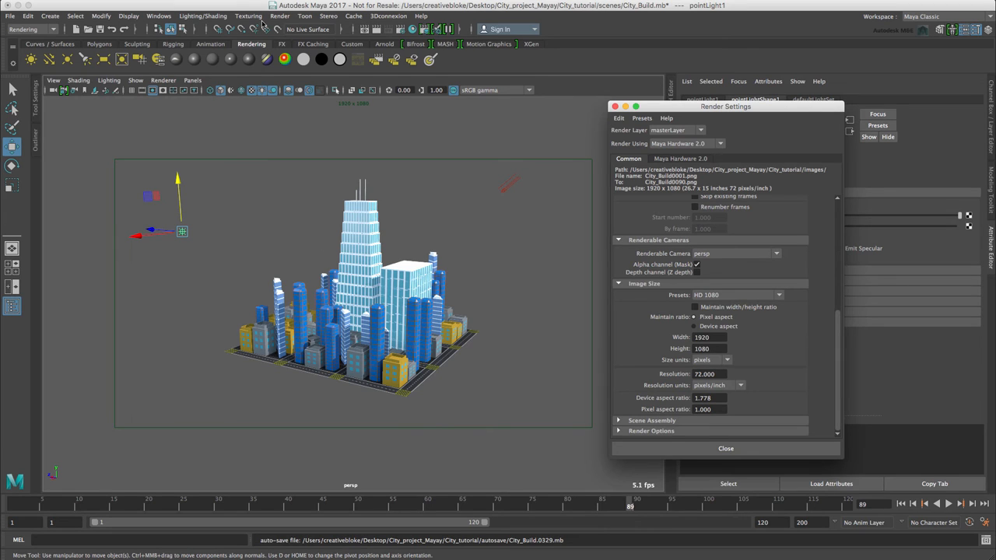
mouse_move(312, 172)
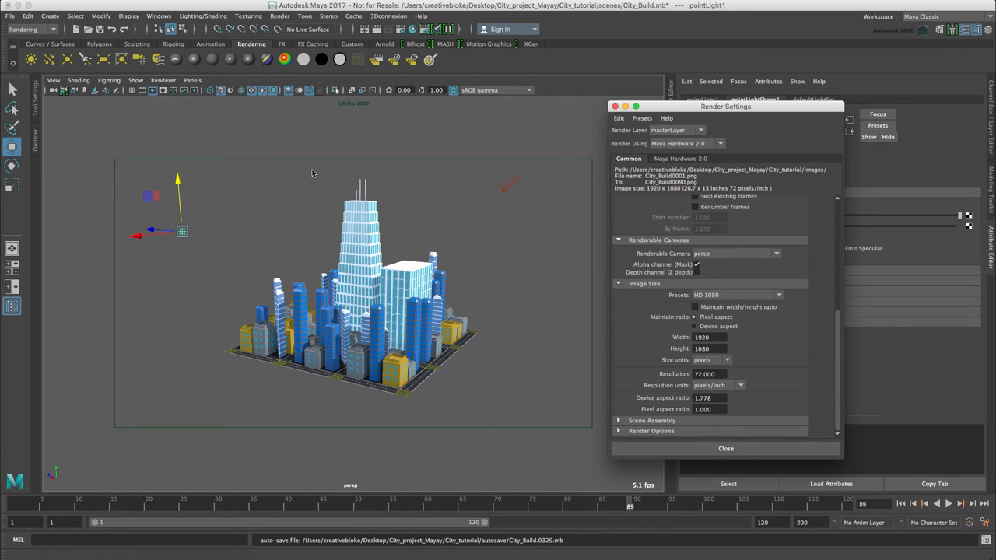
click(279, 16)
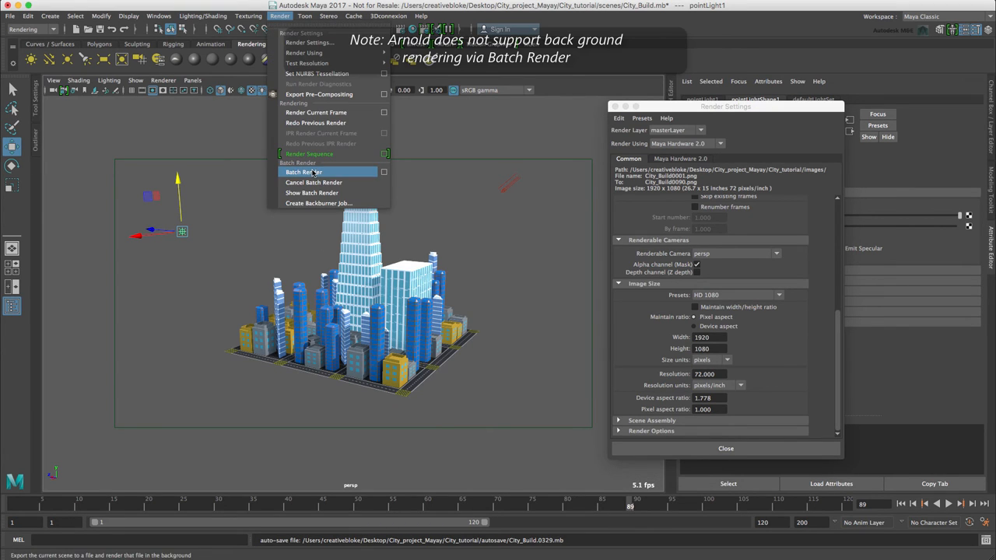
click(303, 171)
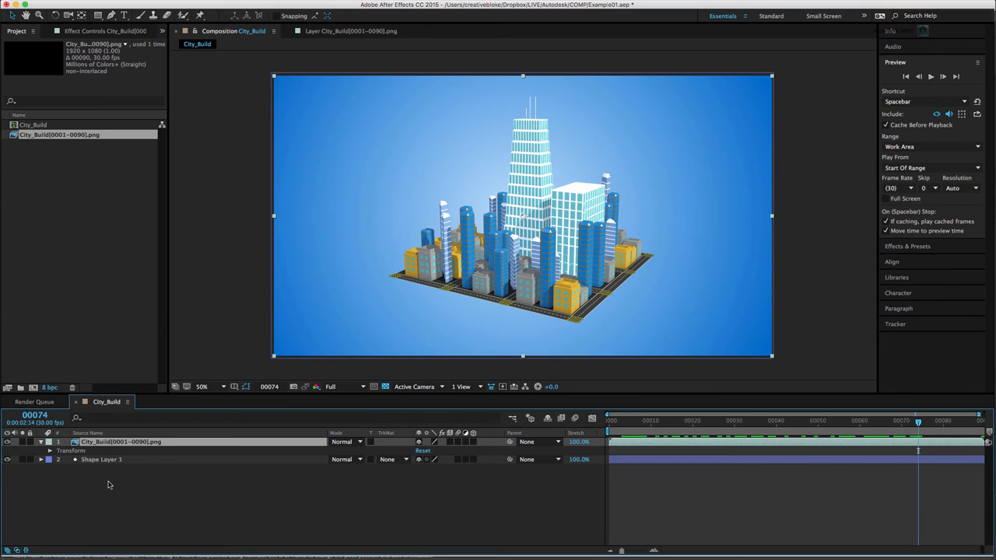
mouse_move(125, 447)
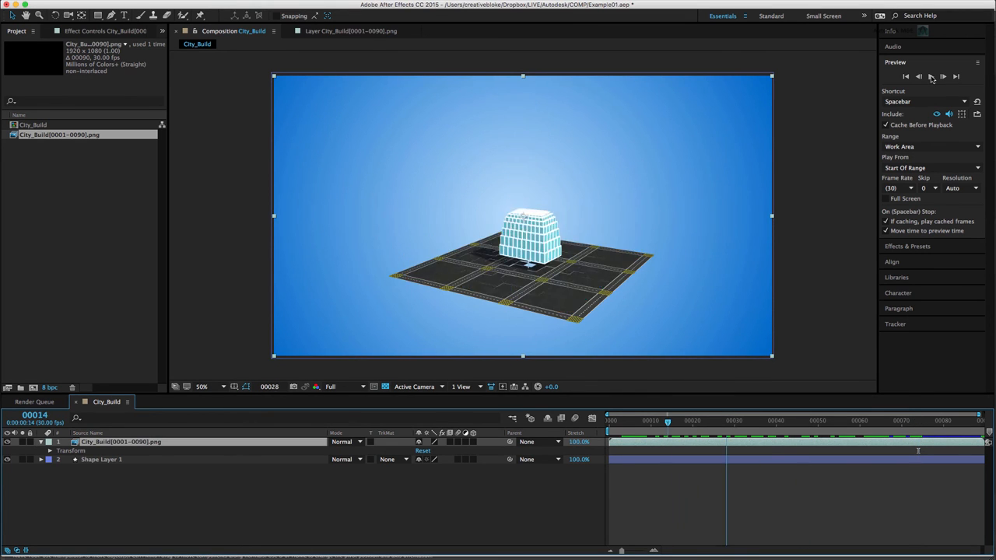
Stop and replay the city sequence preview over the blue gradient, then return to Maya
click(906, 77)
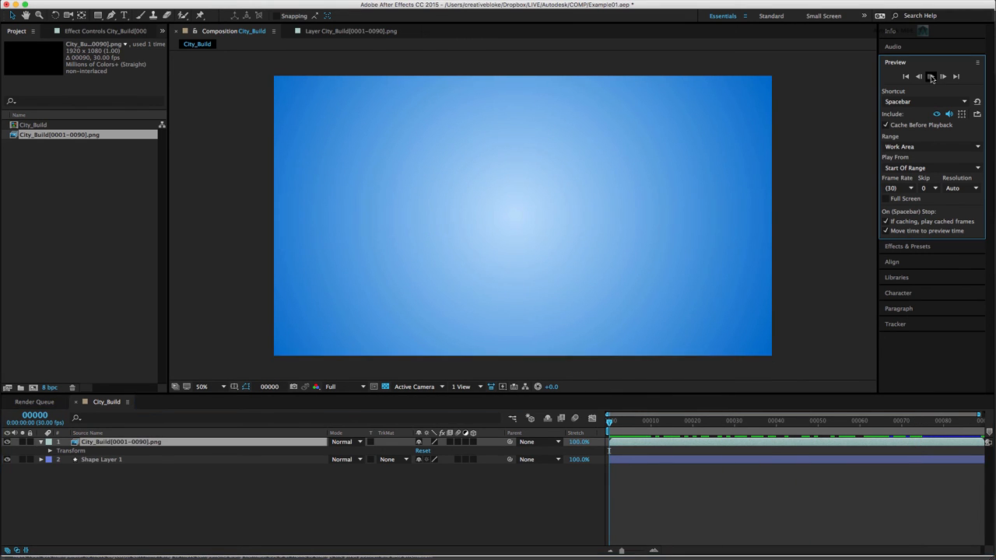
click(930, 77)
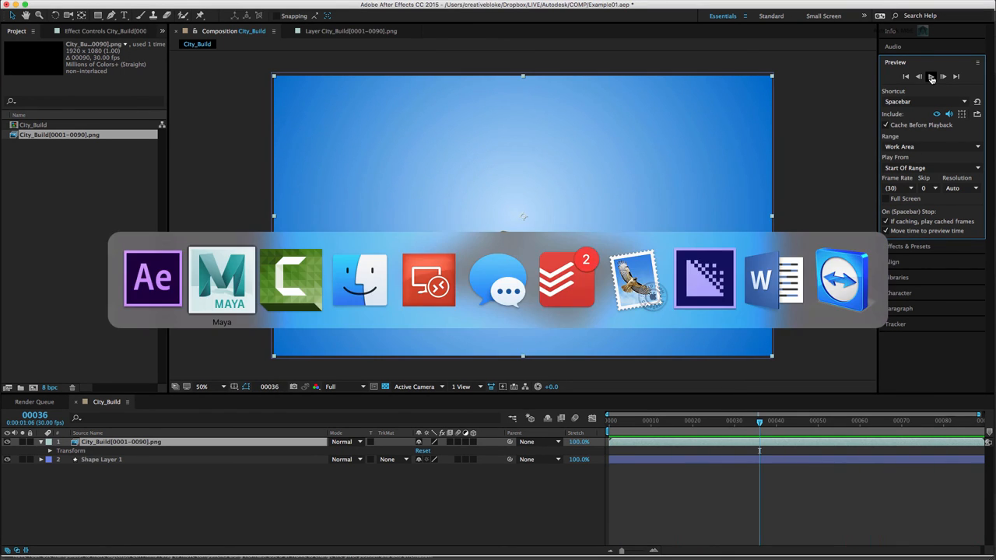
click(221, 279)
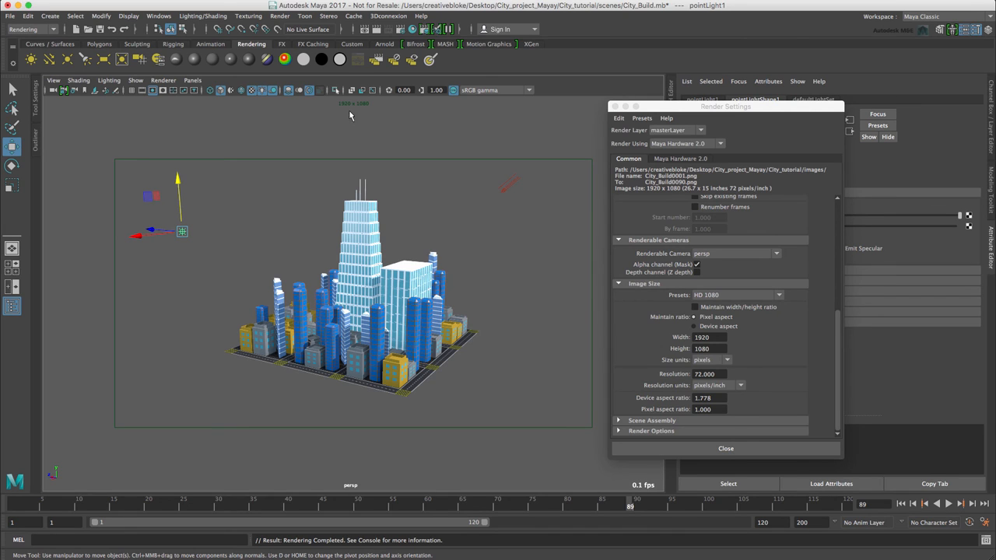